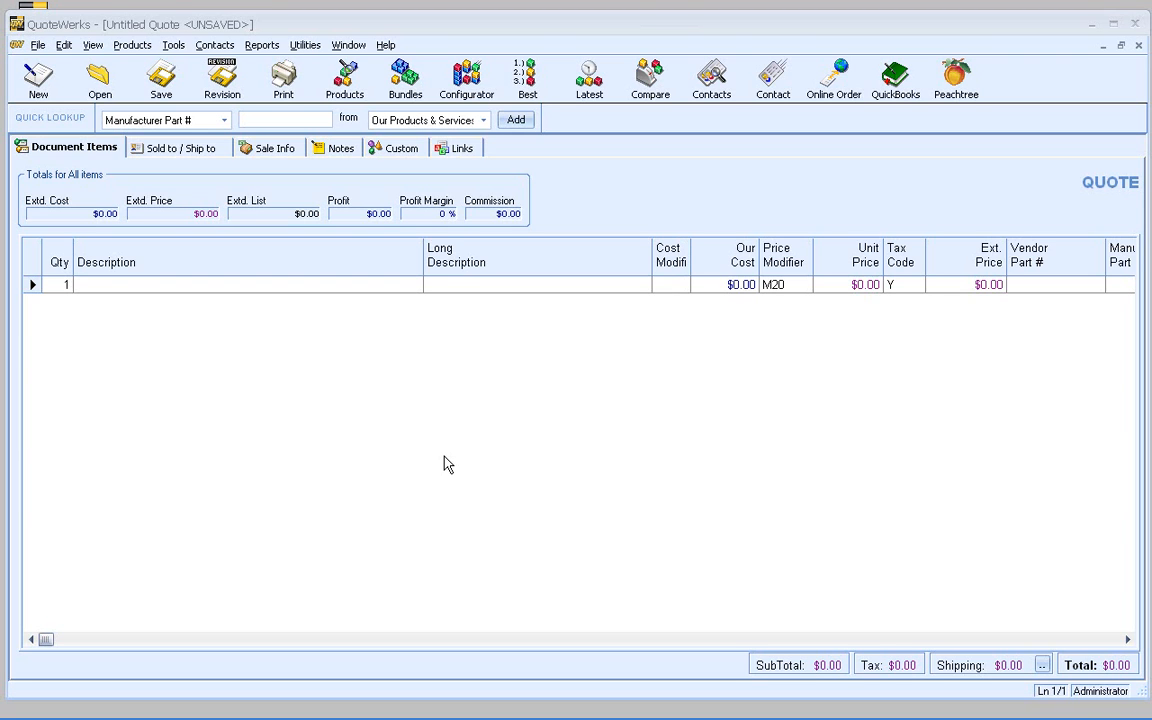
mouse_move(445, 456)
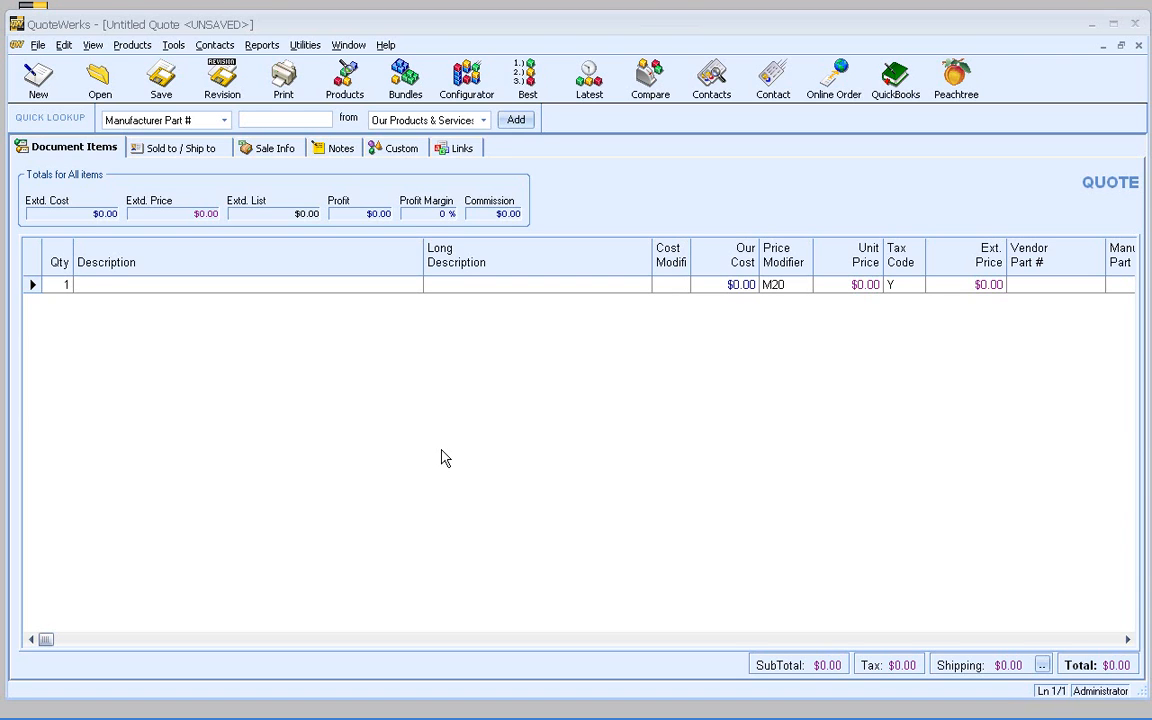
mouse_move(439, 432)
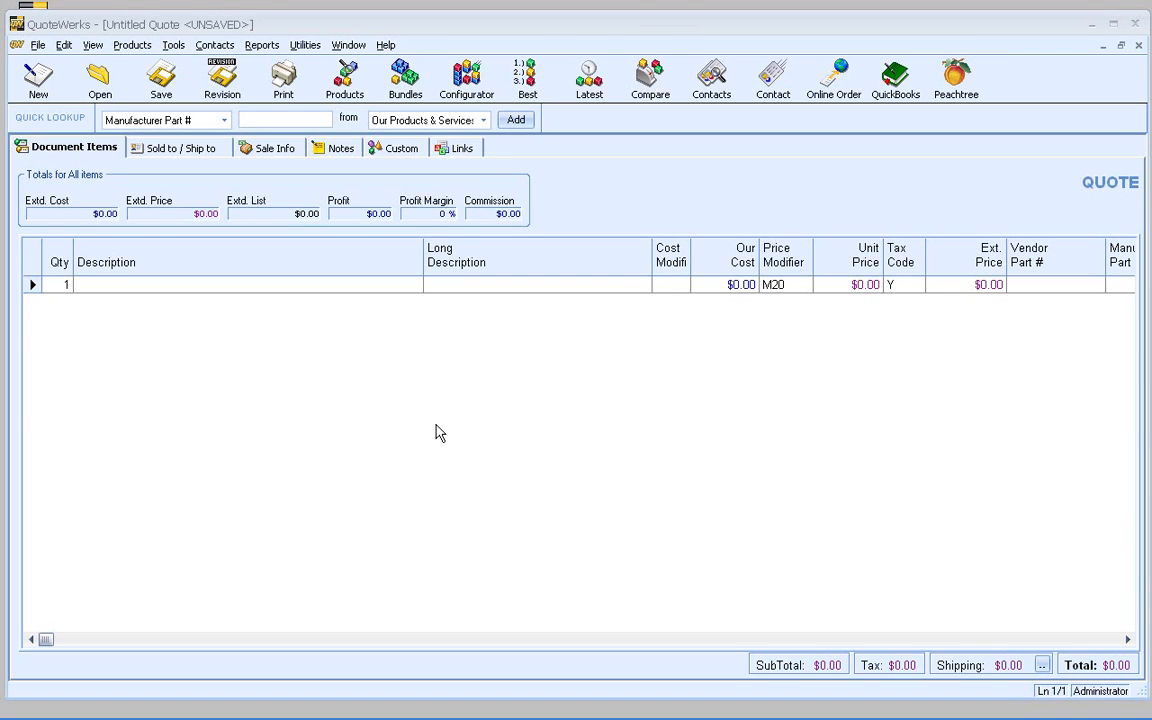
mouse_move(340, 383)
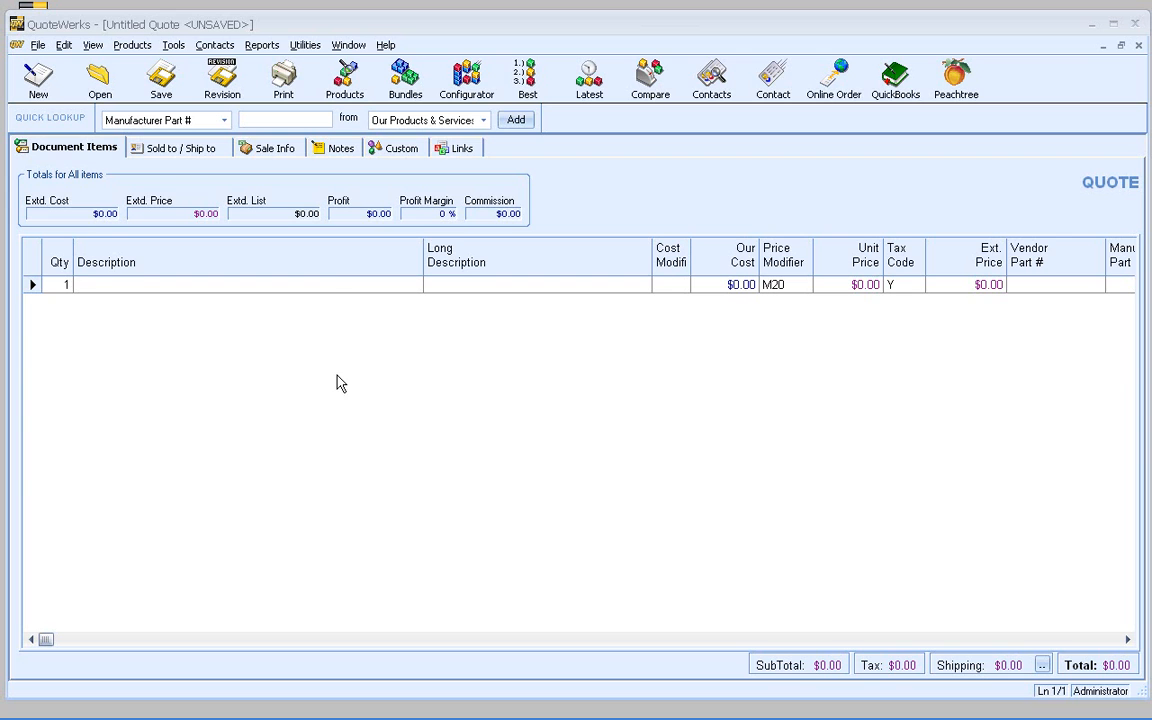
mouse_move(214, 52)
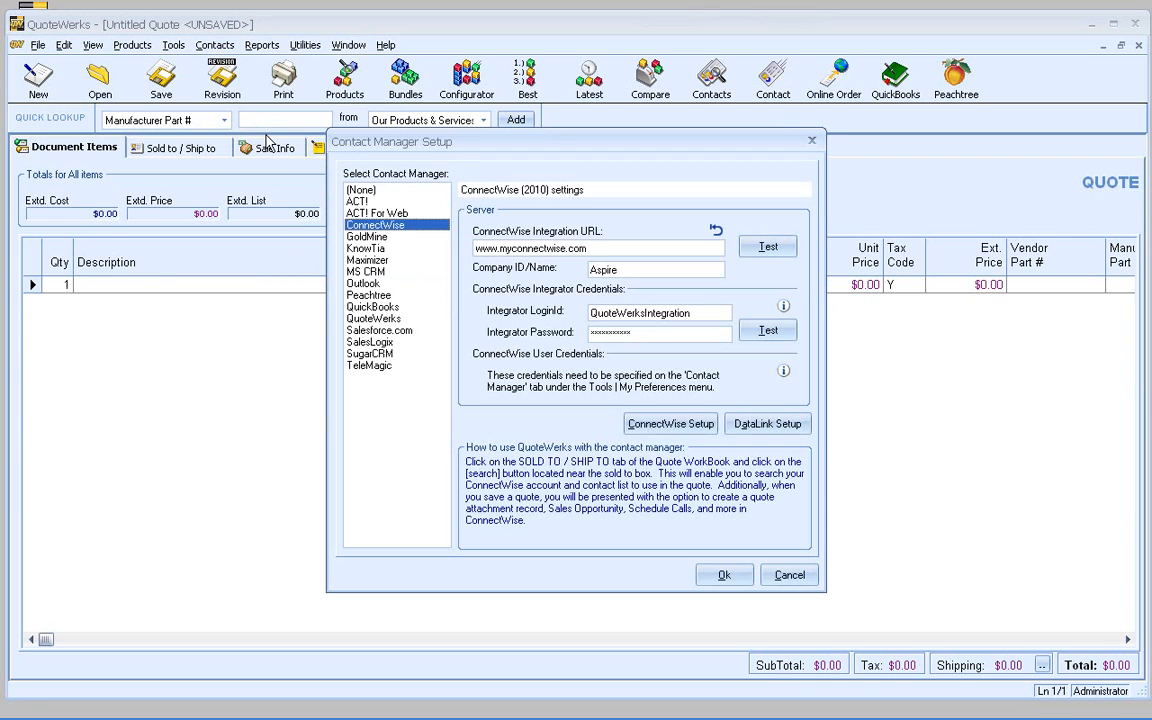
mouse_move(335, 224)
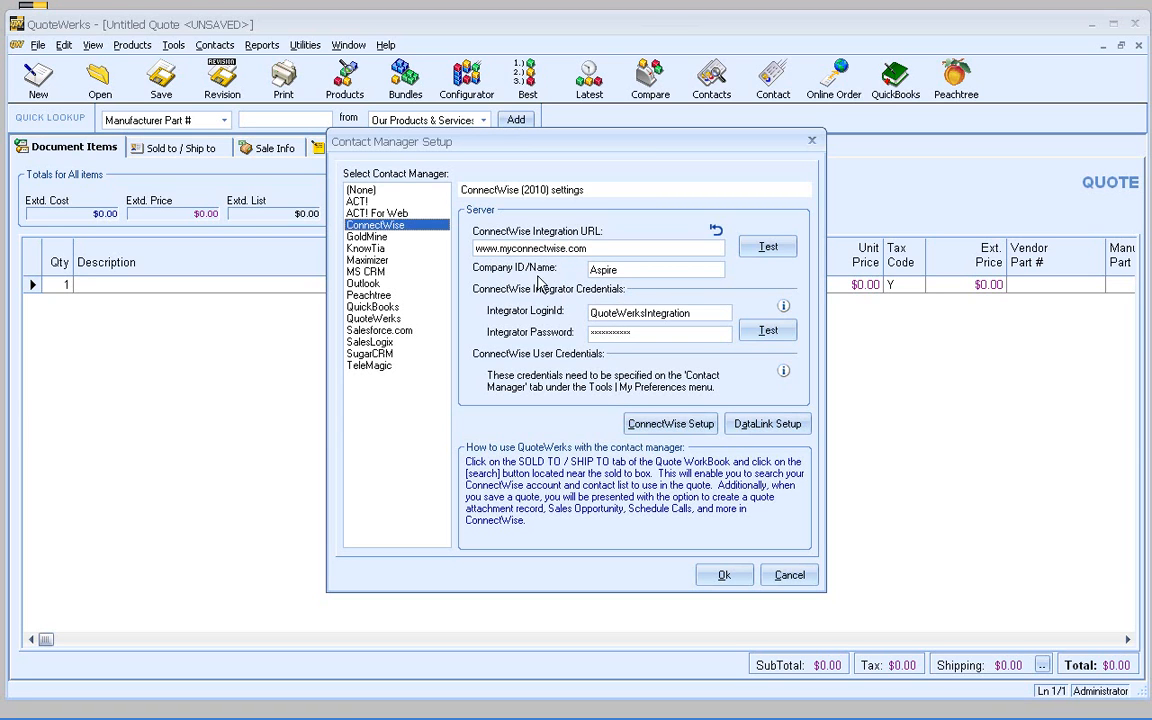
mouse_move(686, 439)
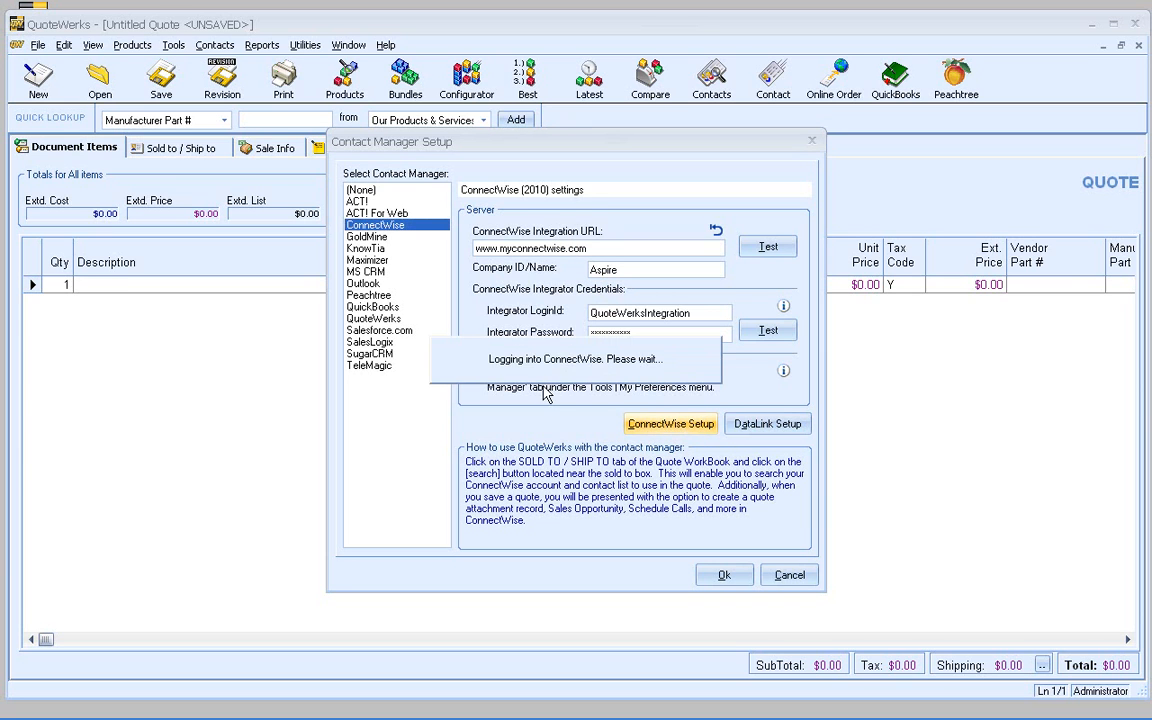
Step: Show ConnectWise Setup's Product Data Source tab, with item-type mapping and Product as the unmapped default
click(670, 424)
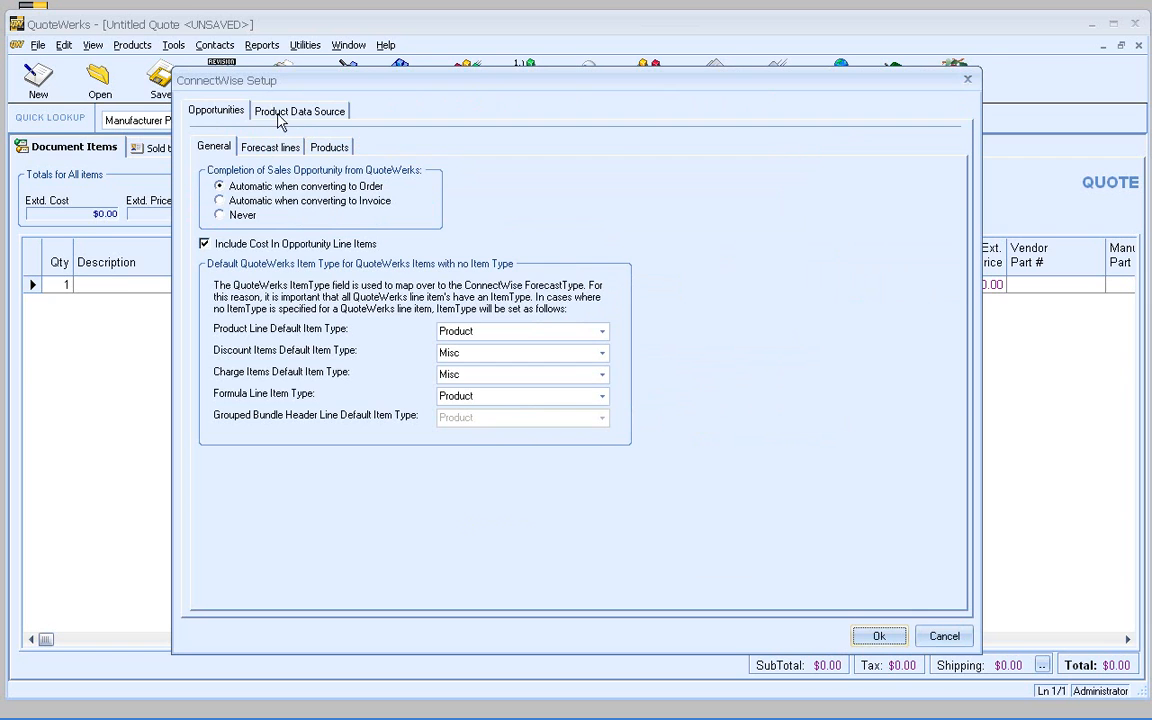
click(311, 109)
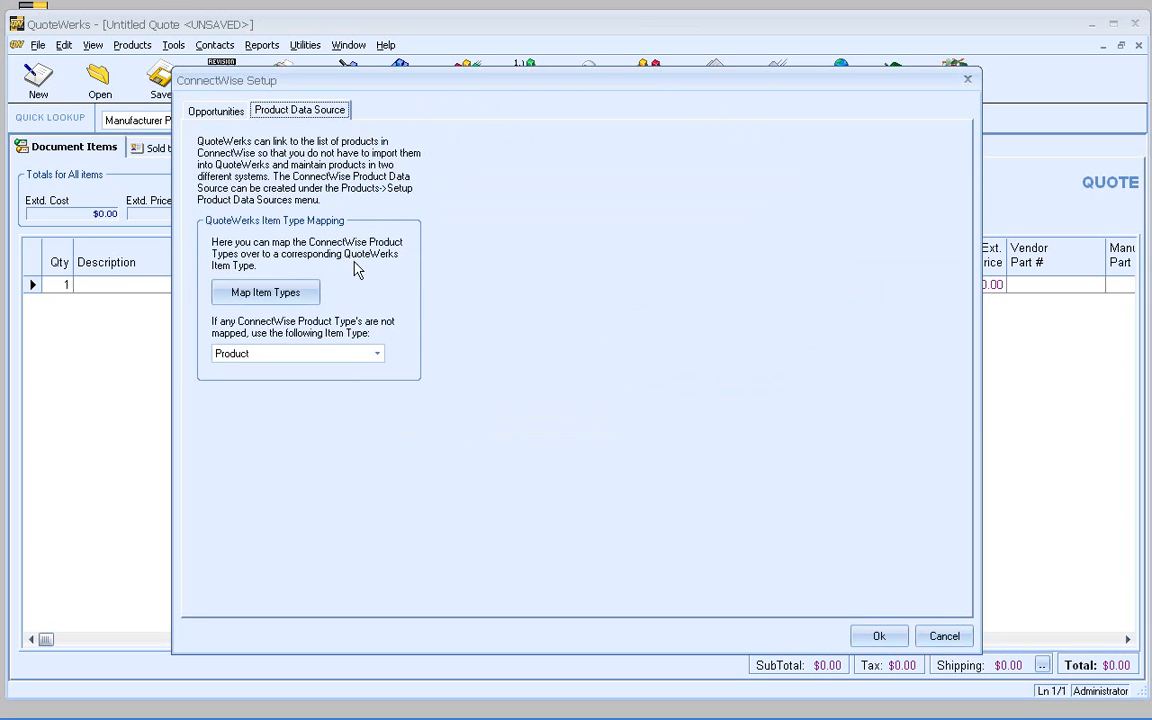
mouse_move(364, 280)
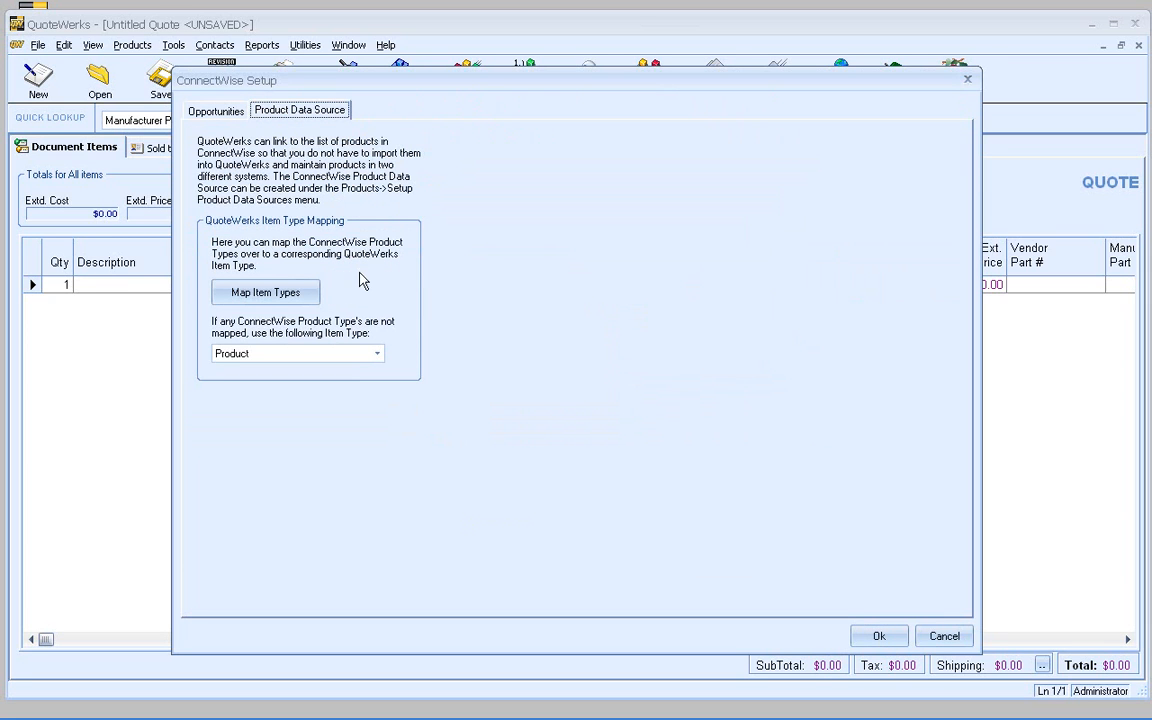
Step: Map Fixed Cost Service to Service, Hardware to Product and Software to Software, then save
click(265, 292)
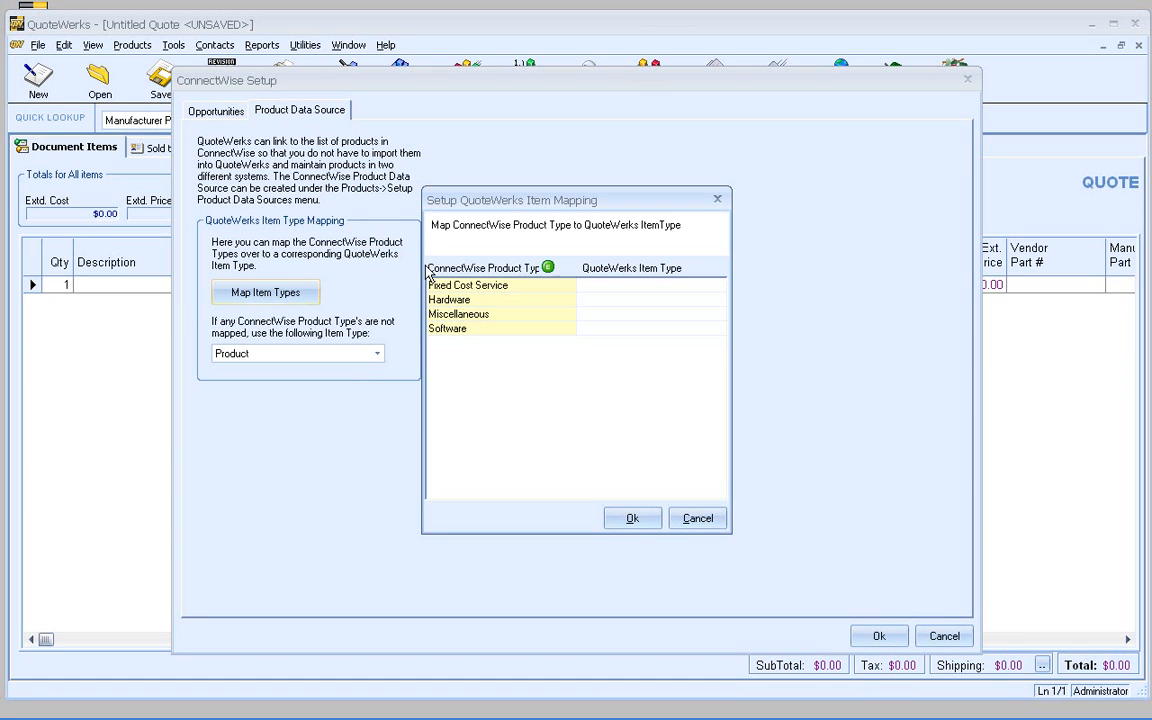
mouse_move(668, 306)
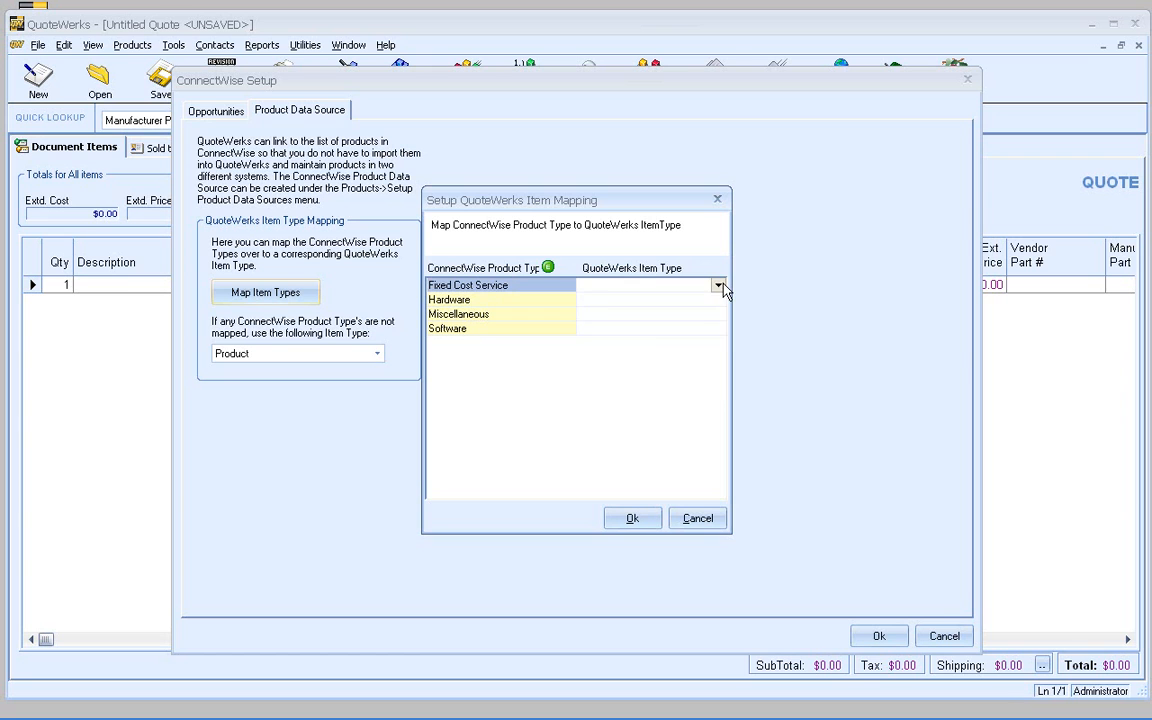
click(718, 285)
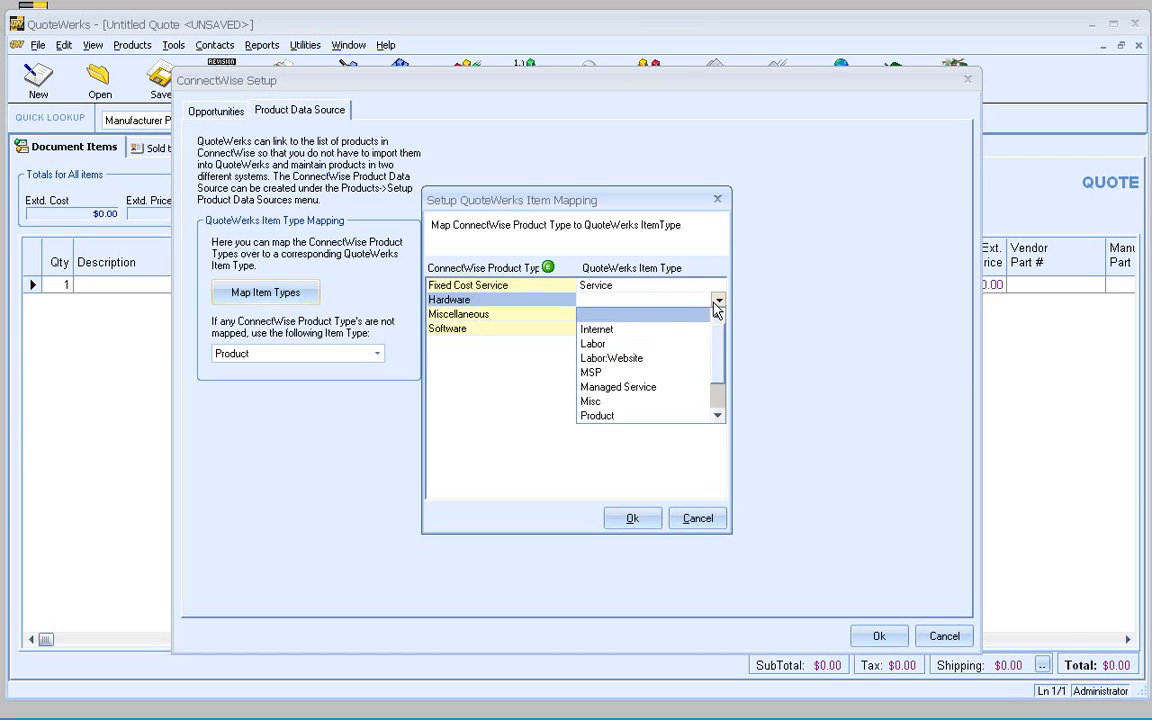
click(597, 415)
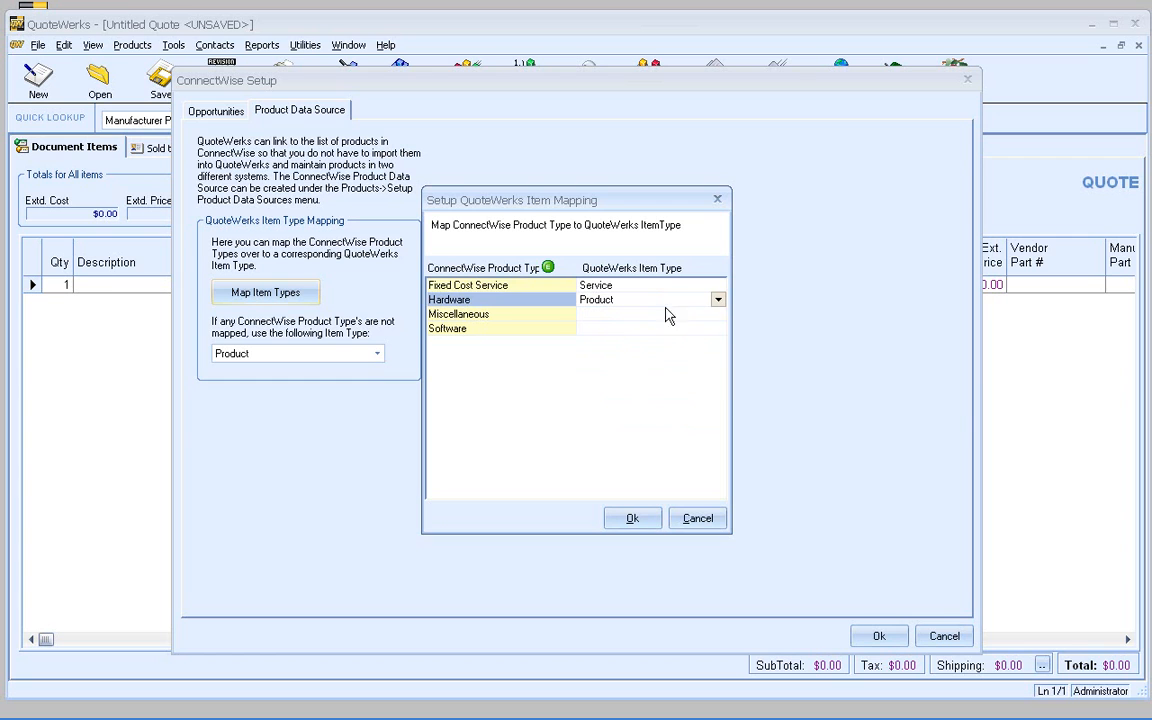
click(718, 328)
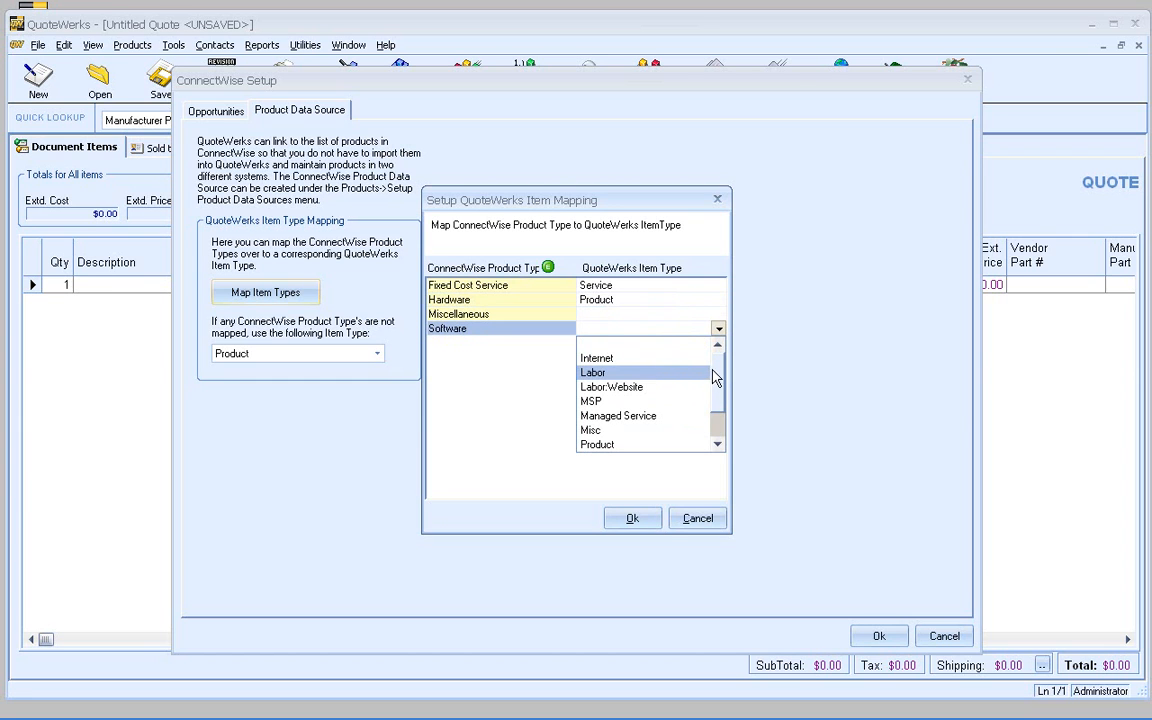
scroll(down, 3)
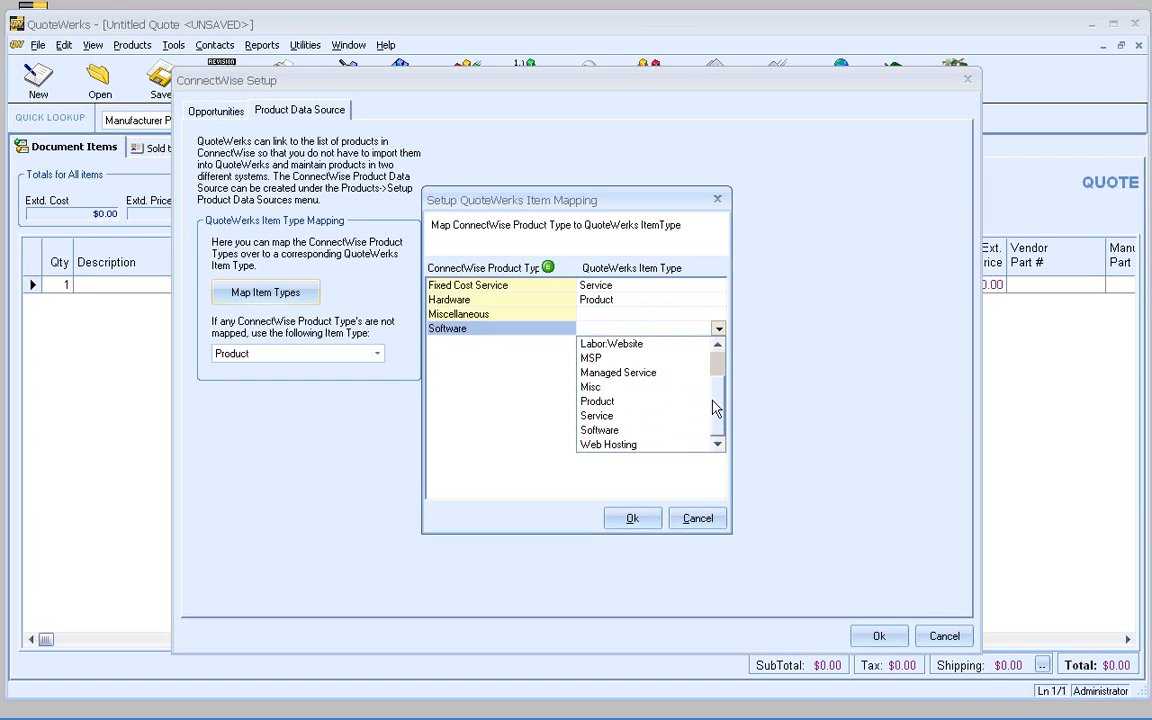
click(600, 430)
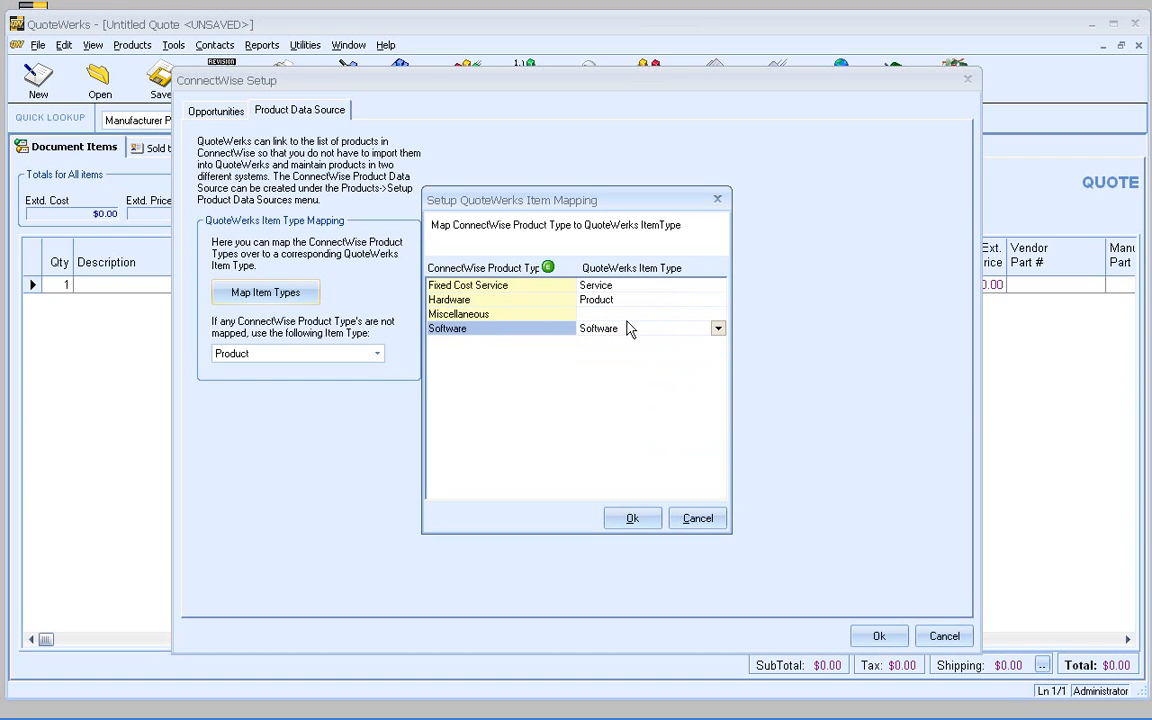
click(631, 517)
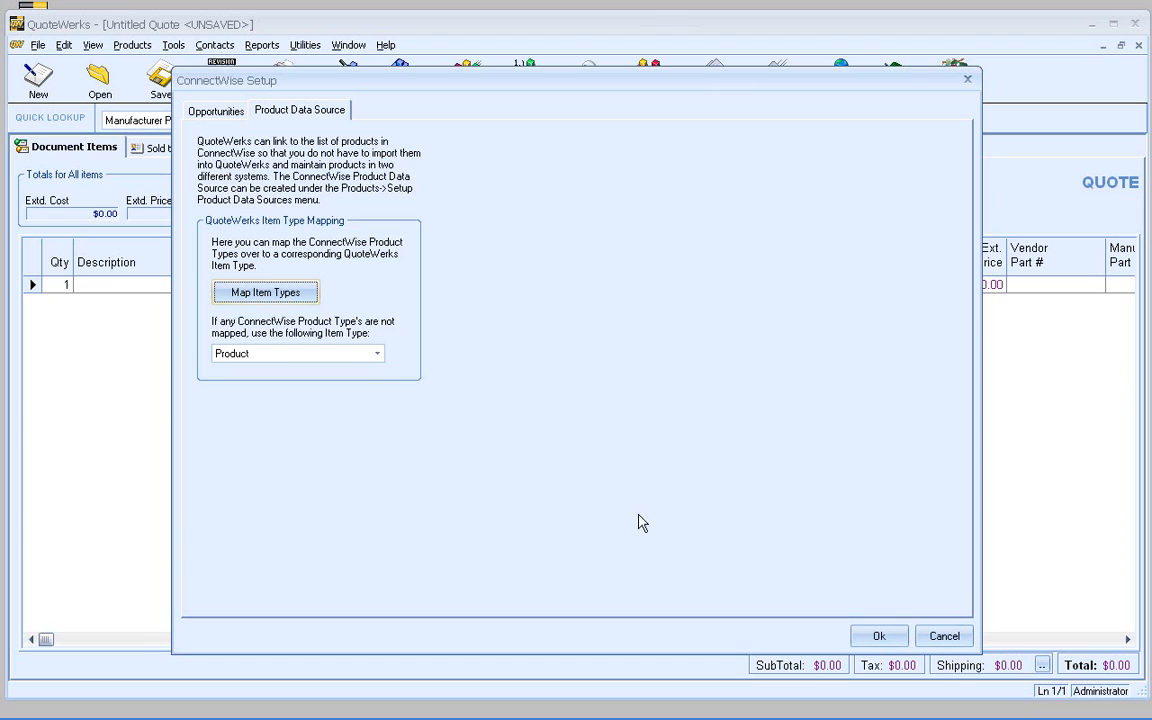
mouse_move(340, 352)
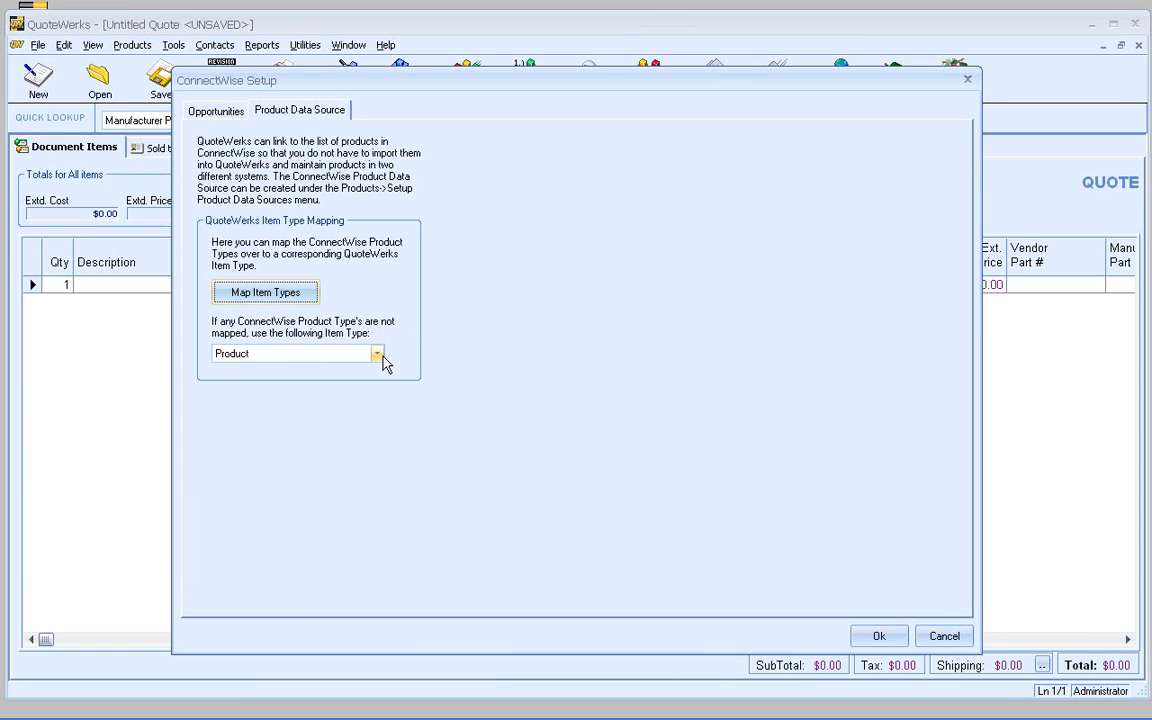
Step: Keep Product as the unmapped item type and save ConnectWise Setup
click(376, 353)
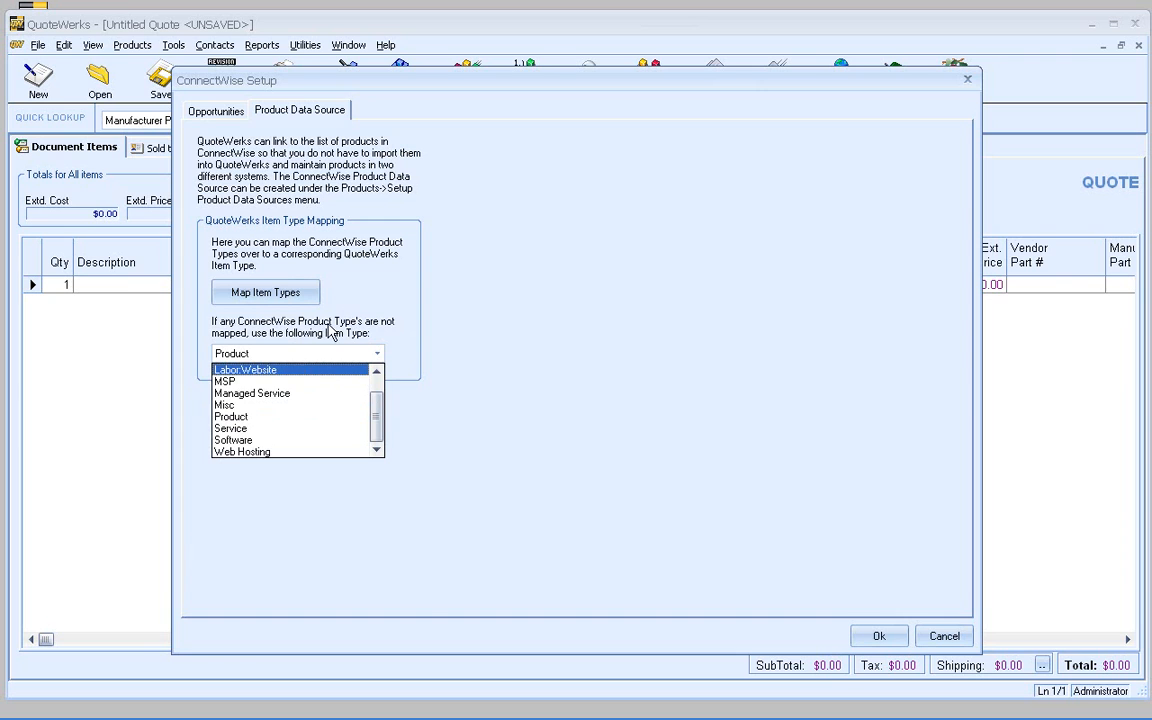
click(231, 416)
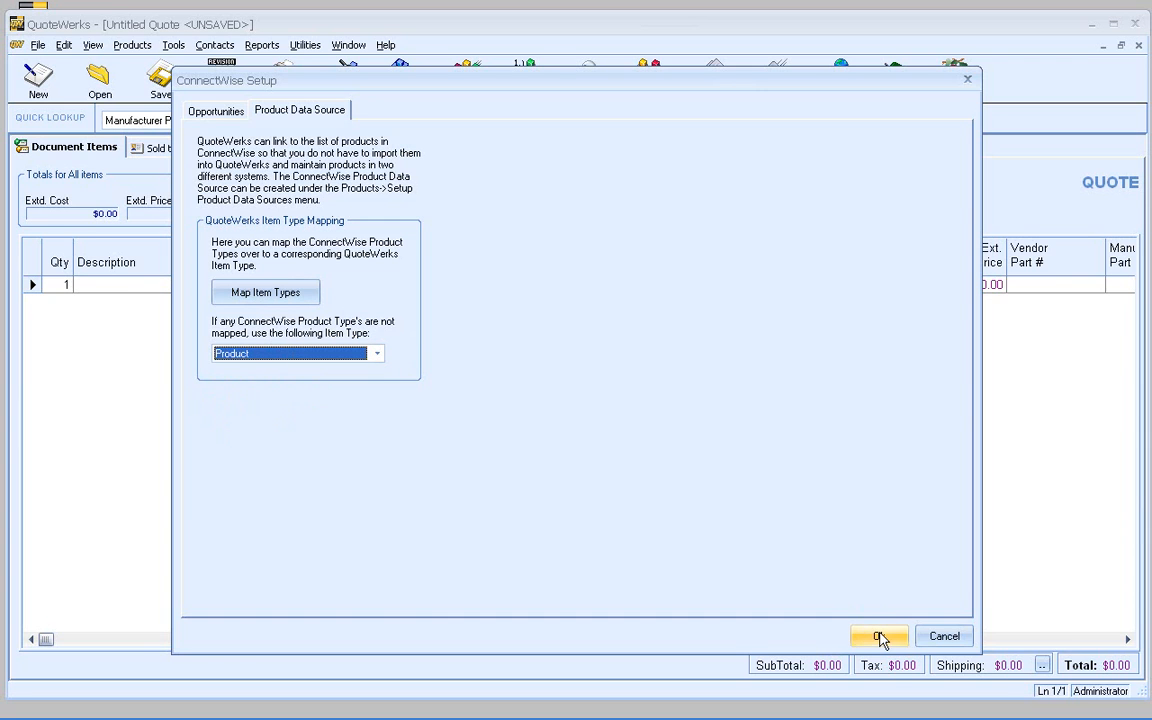
click(881, 636)
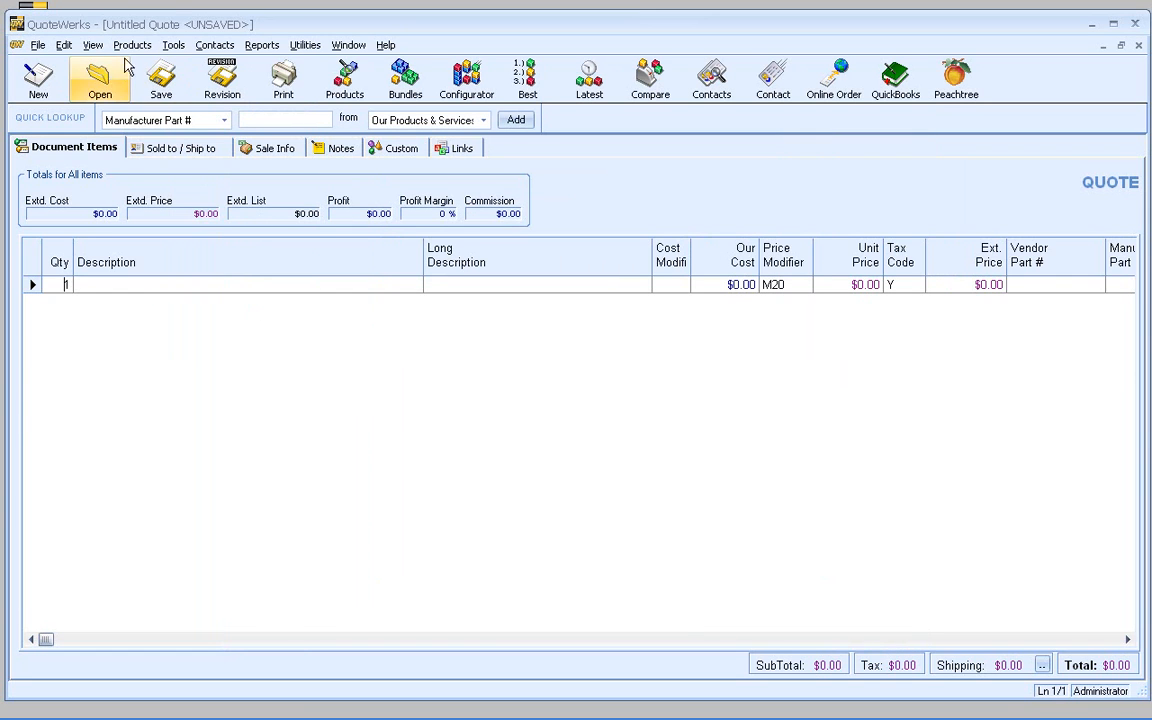
Step: Open Products > Setup Product Sources, listing only Our Products & Services
click(138, 44)
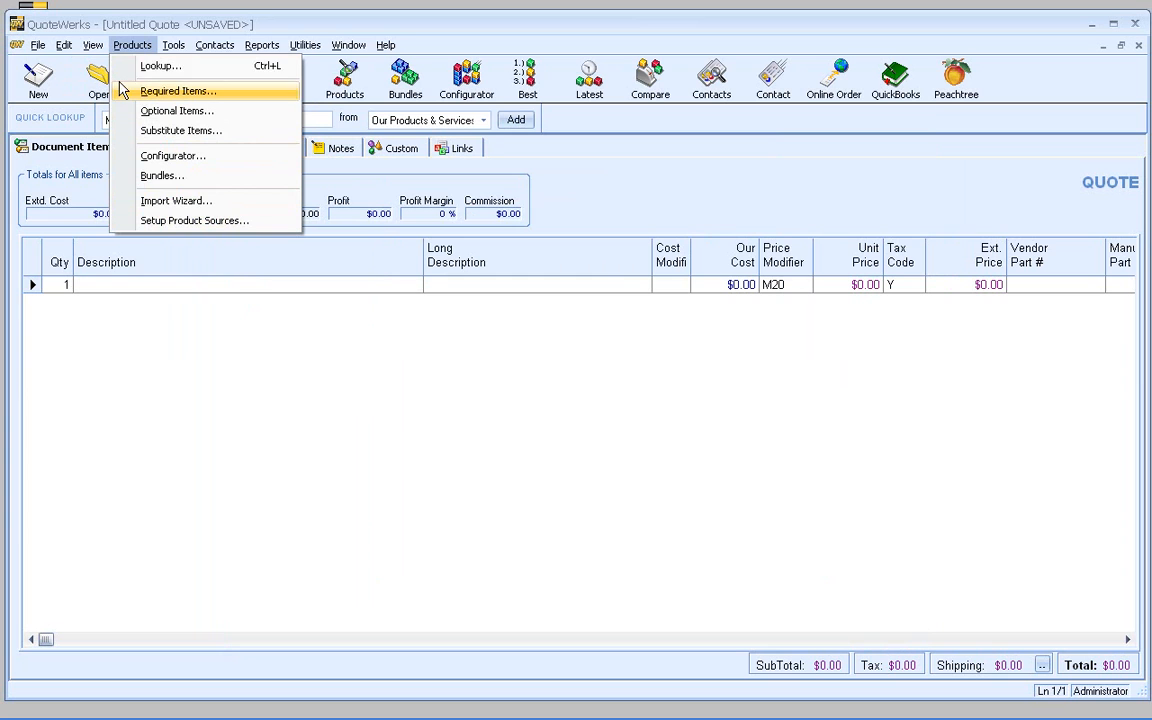
mouse_move(194, 220)
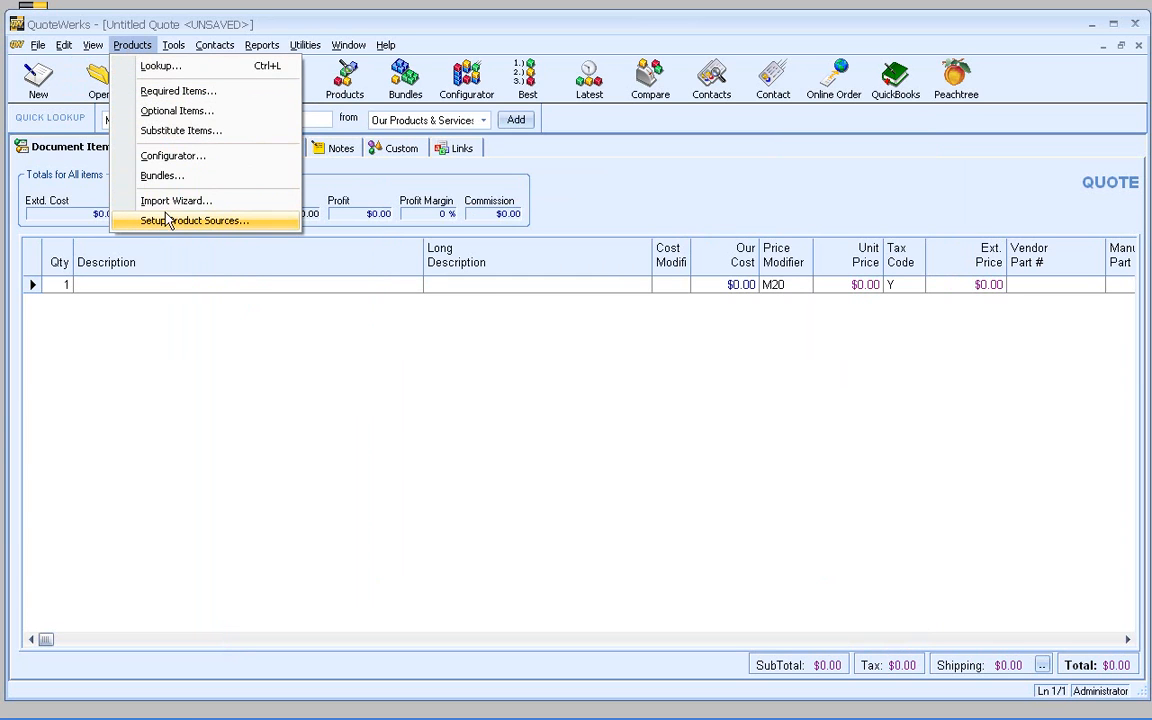
click(193, 220)
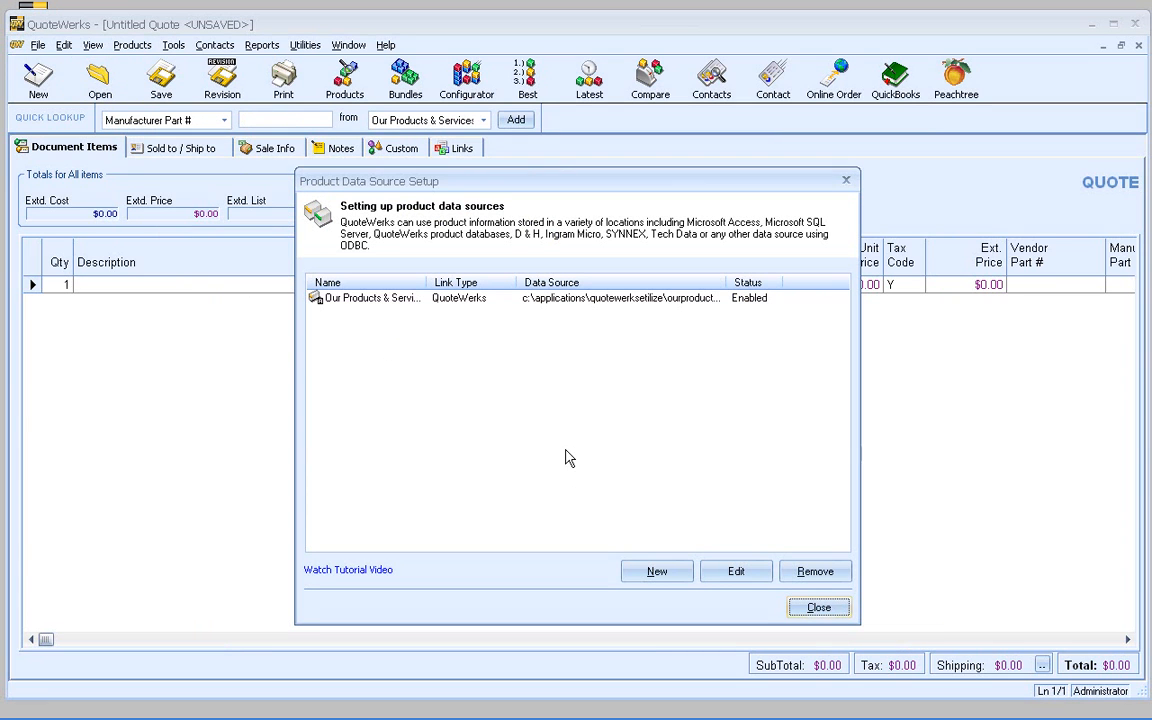
mouse_move(490, 344)
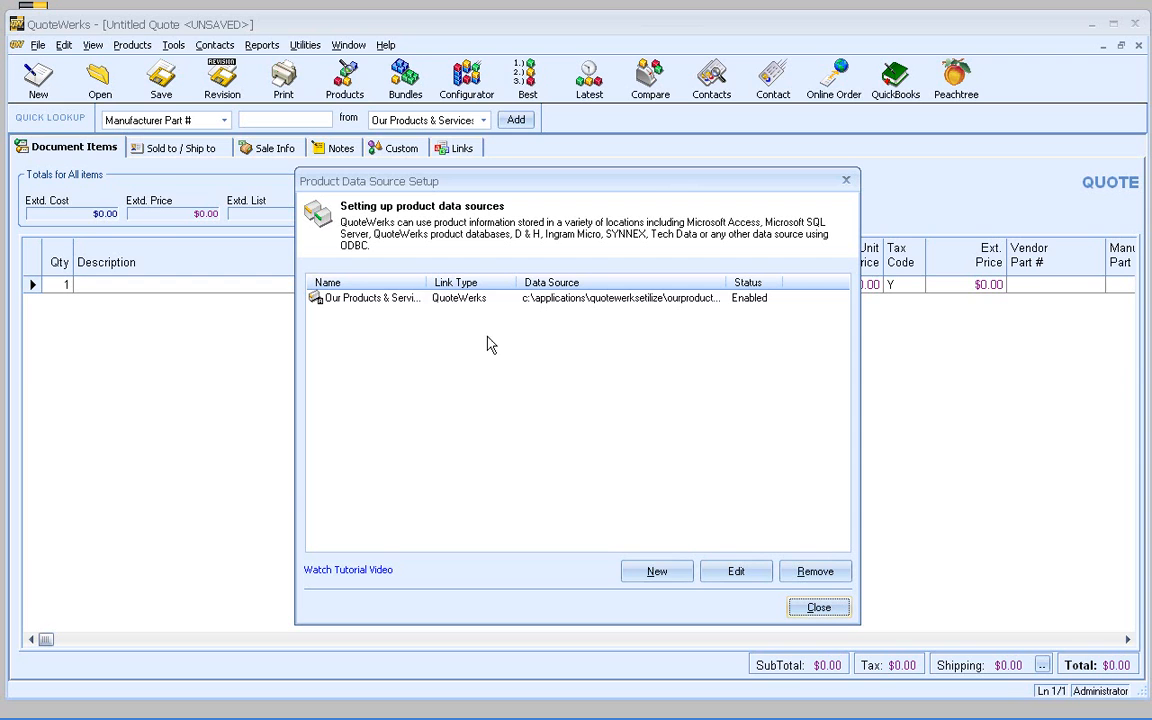
Step: Start adding a new product data source with ConnectWise as the database type
click(657, 570)
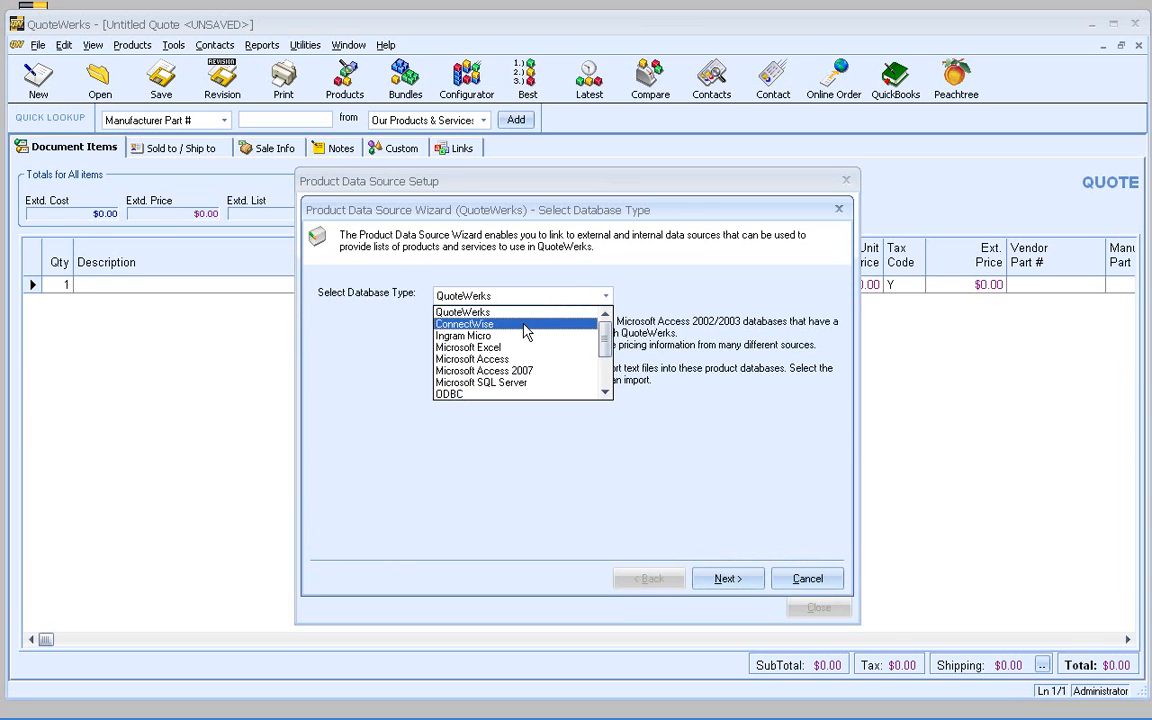
click(464, 324)
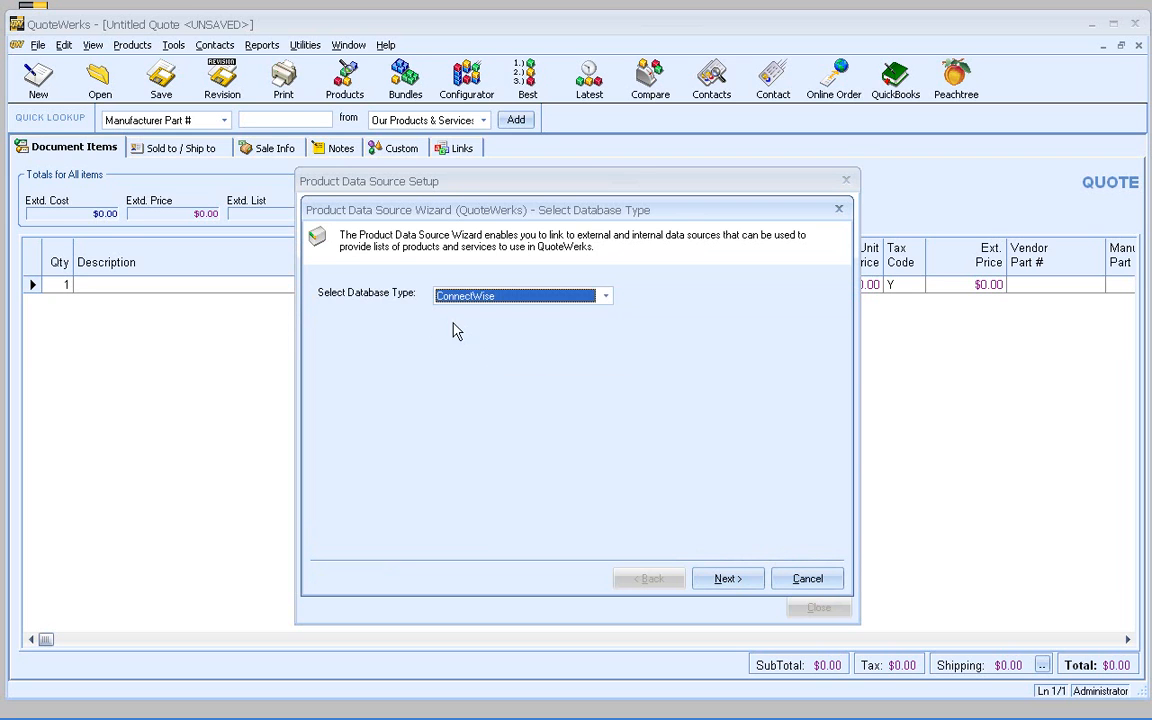
click(727, 578)
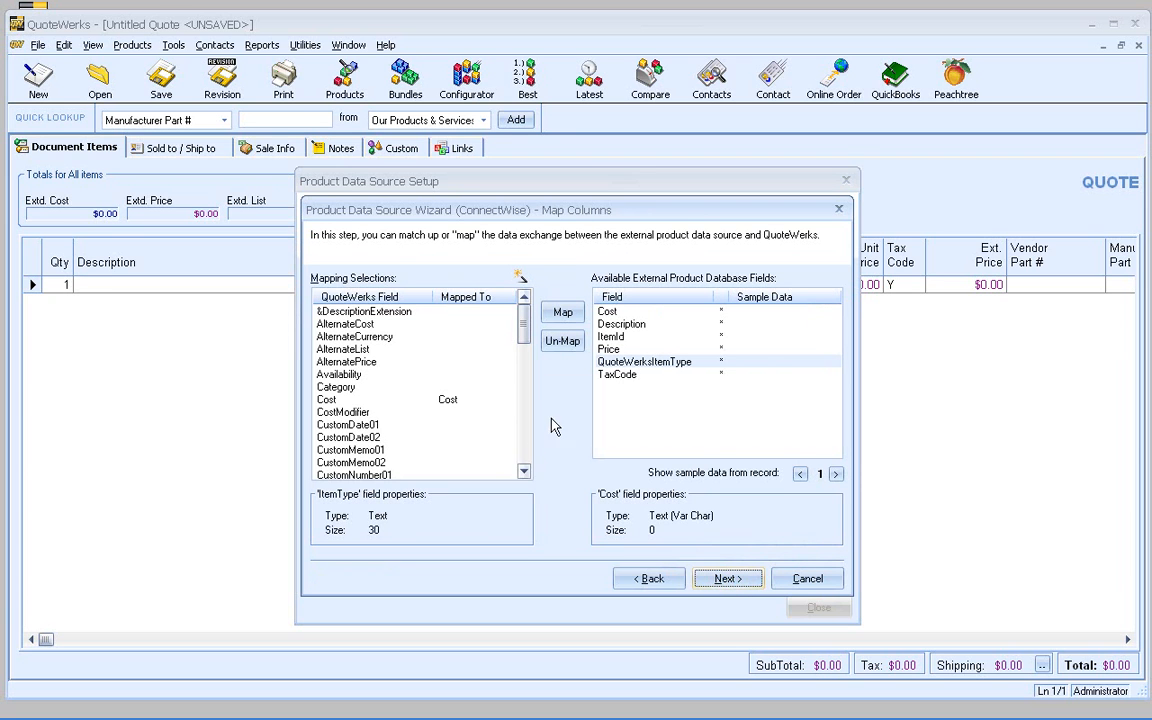
mouse_move(532, 435)
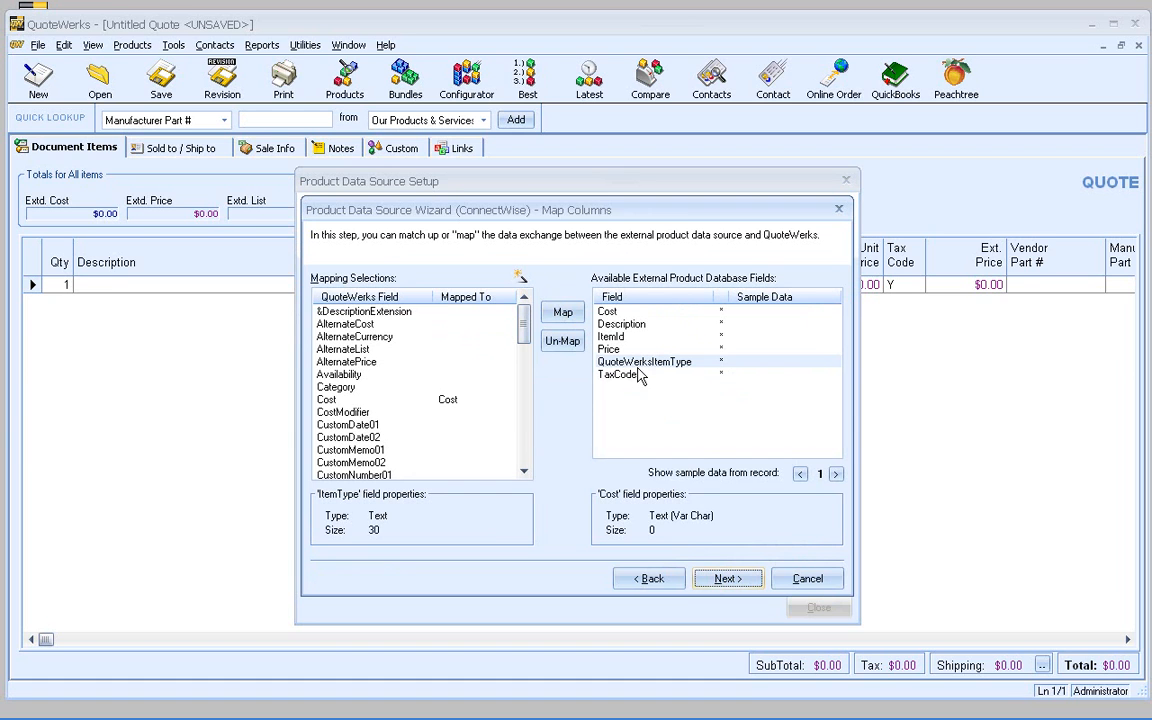
mouse_move(585, 445)
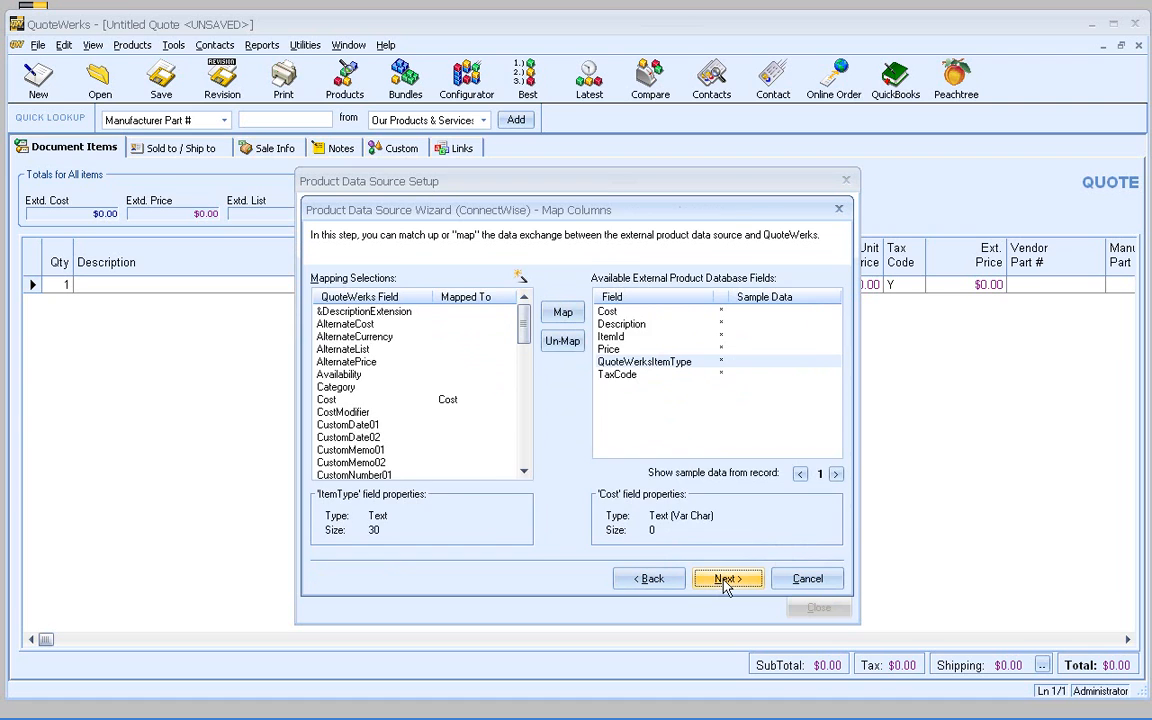
Step: Accept the column mapping, the source name ConnectWise, and the lookup column titles
click(727, 578)
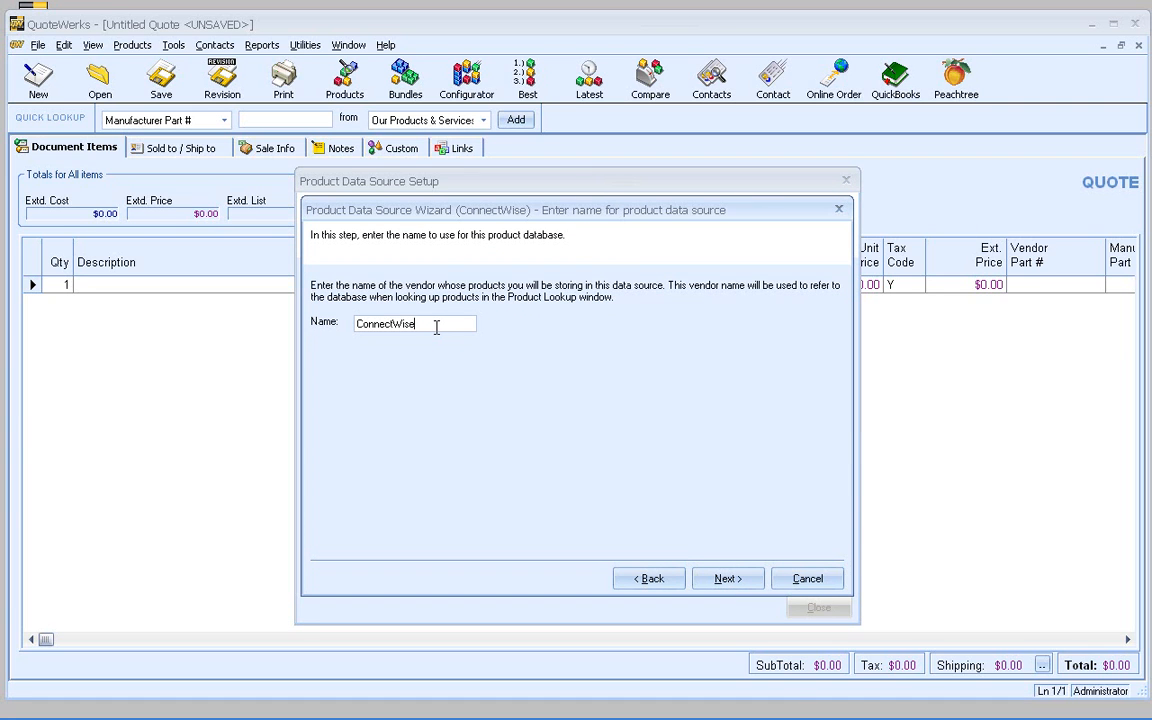
click(727, 578)
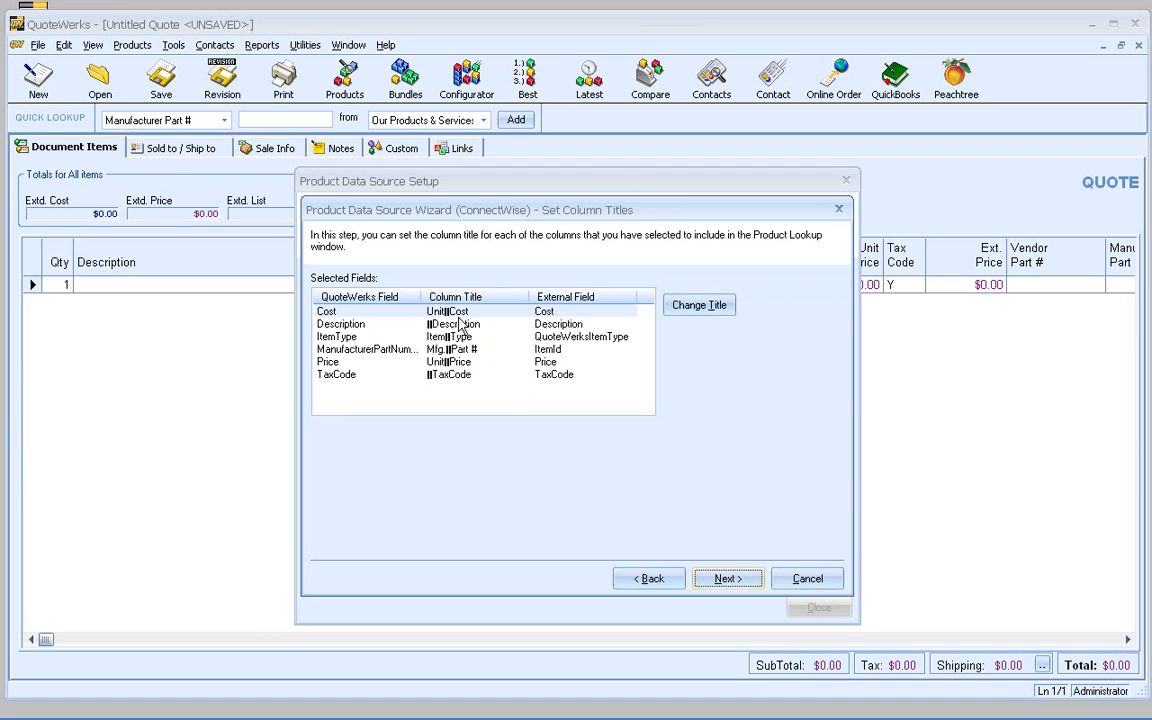
click(727, 578)
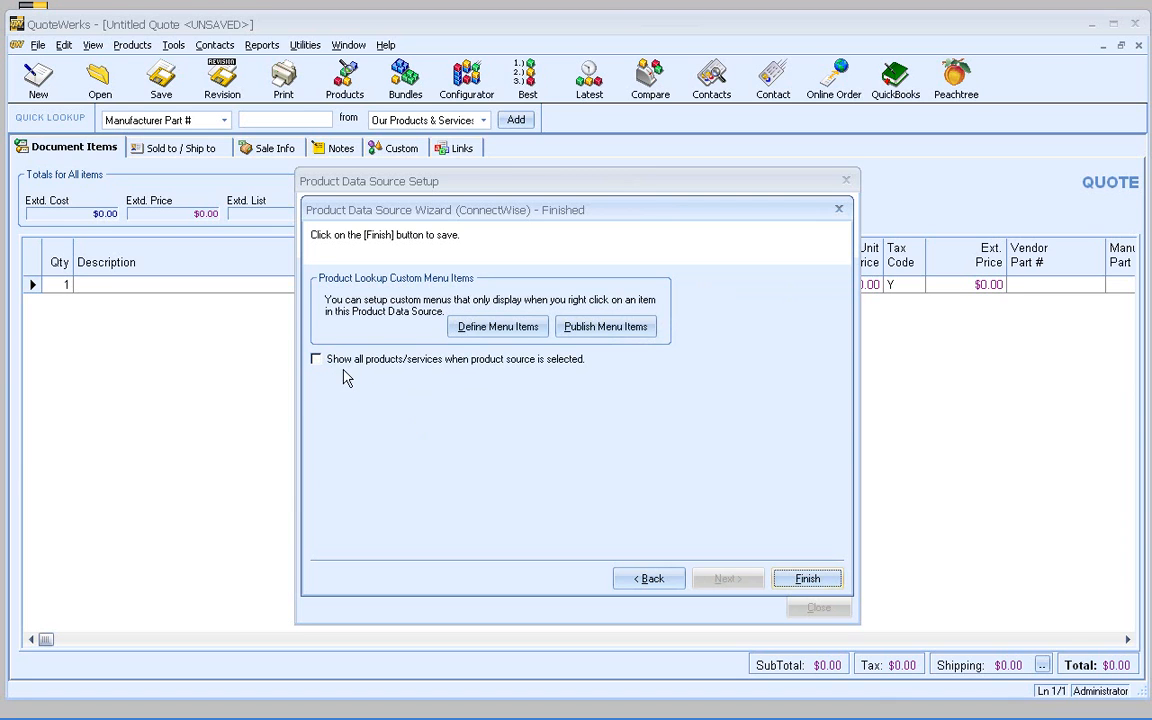
mouse_move(365, 383)
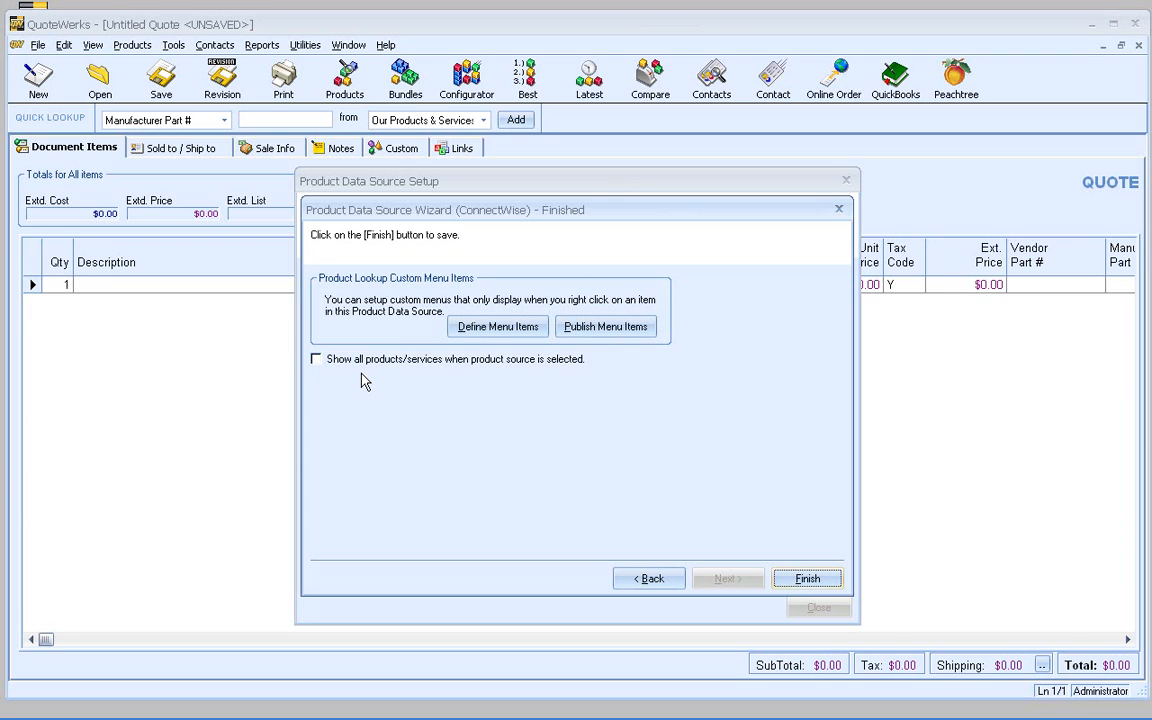
mouse_move(353, 379)
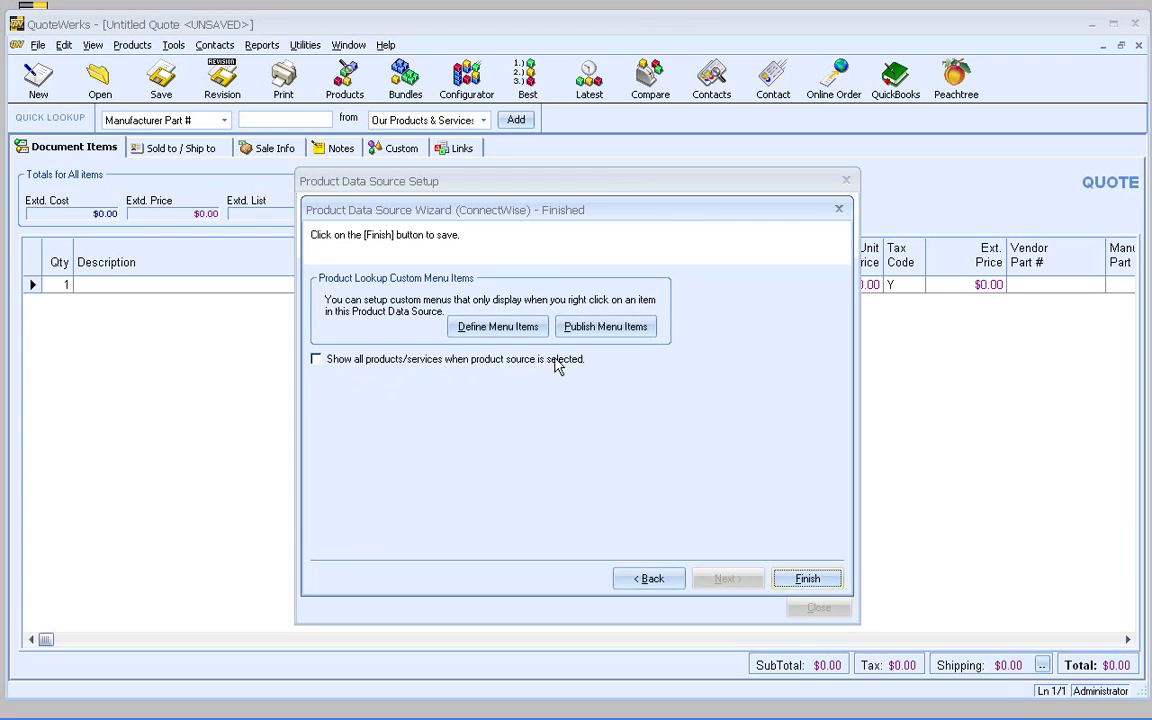
mouse_move(643, 373)
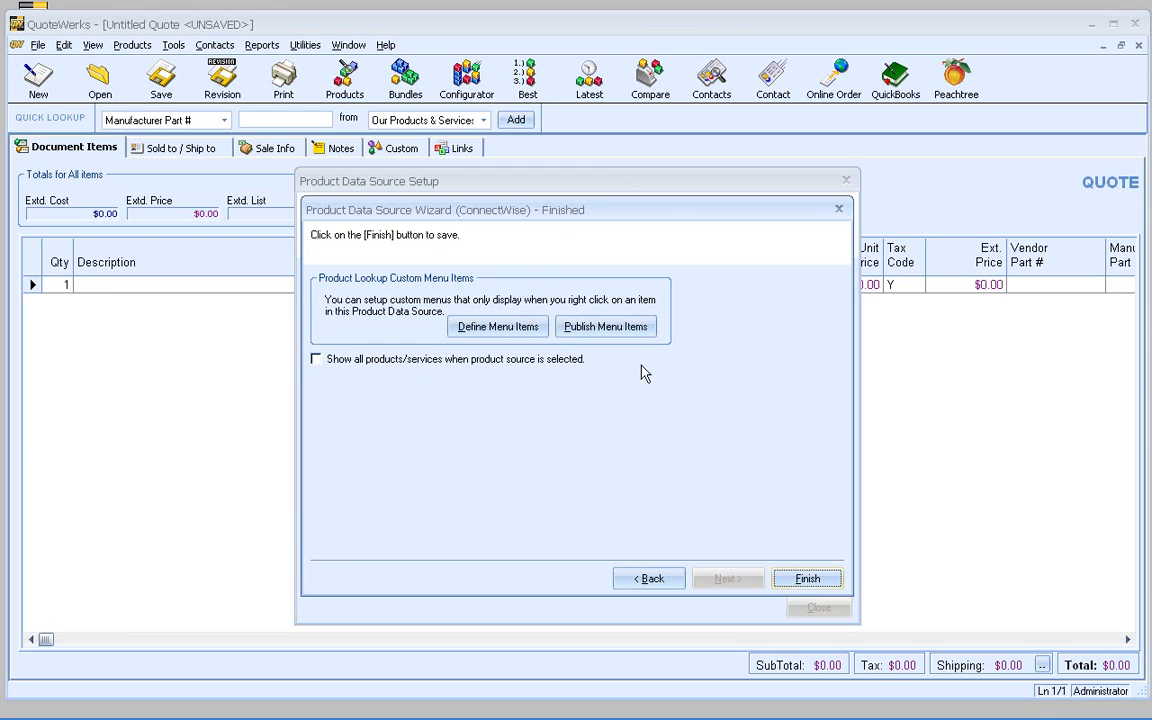
mouse_move(632, 374)
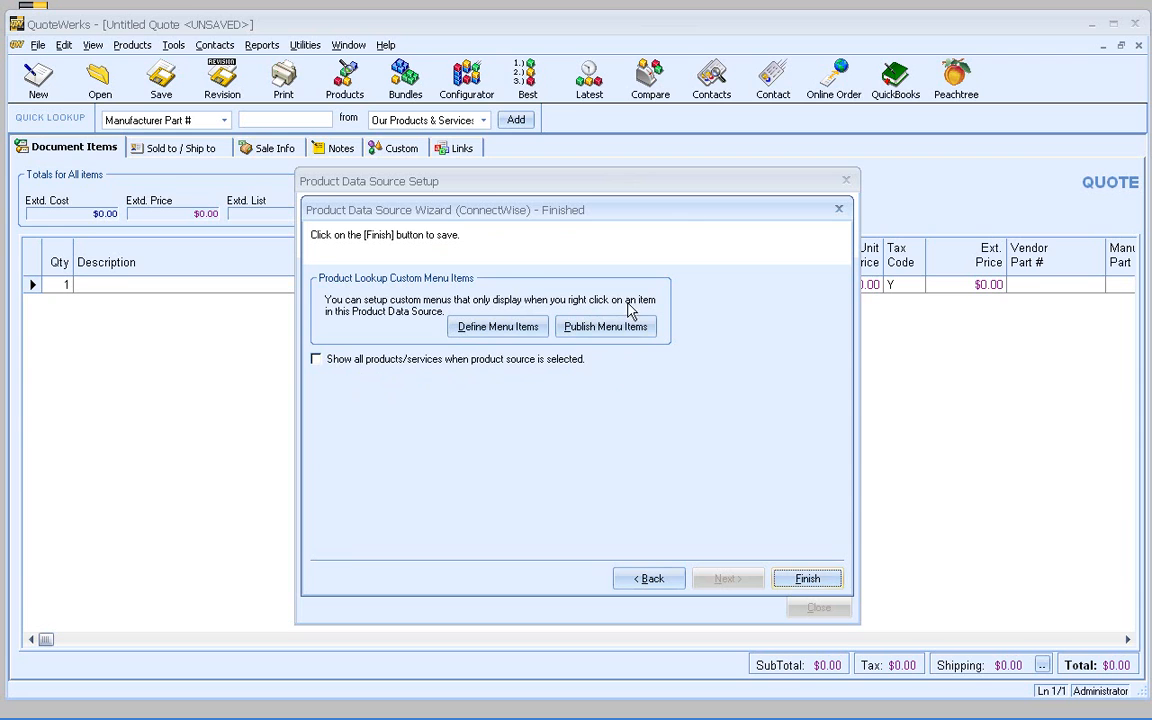
mouse_move(599, 385)
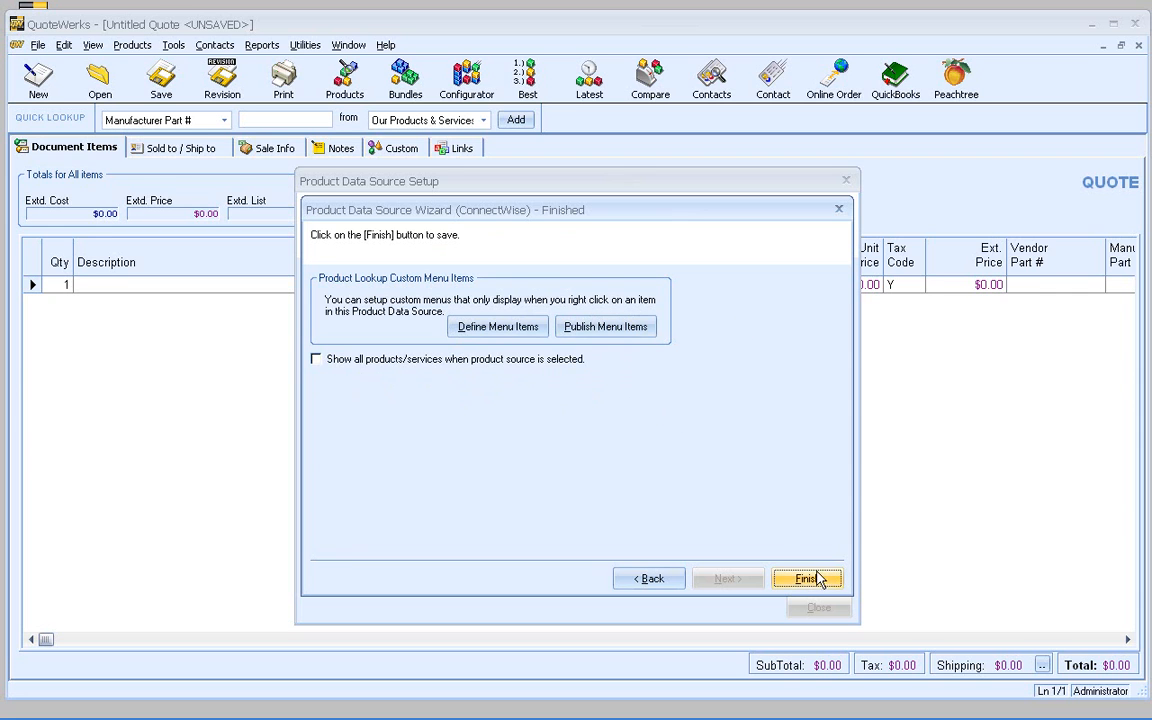
Step: Finish the wizard with show-all unchecked, saving the ConnectWise product source
click(802, 578)
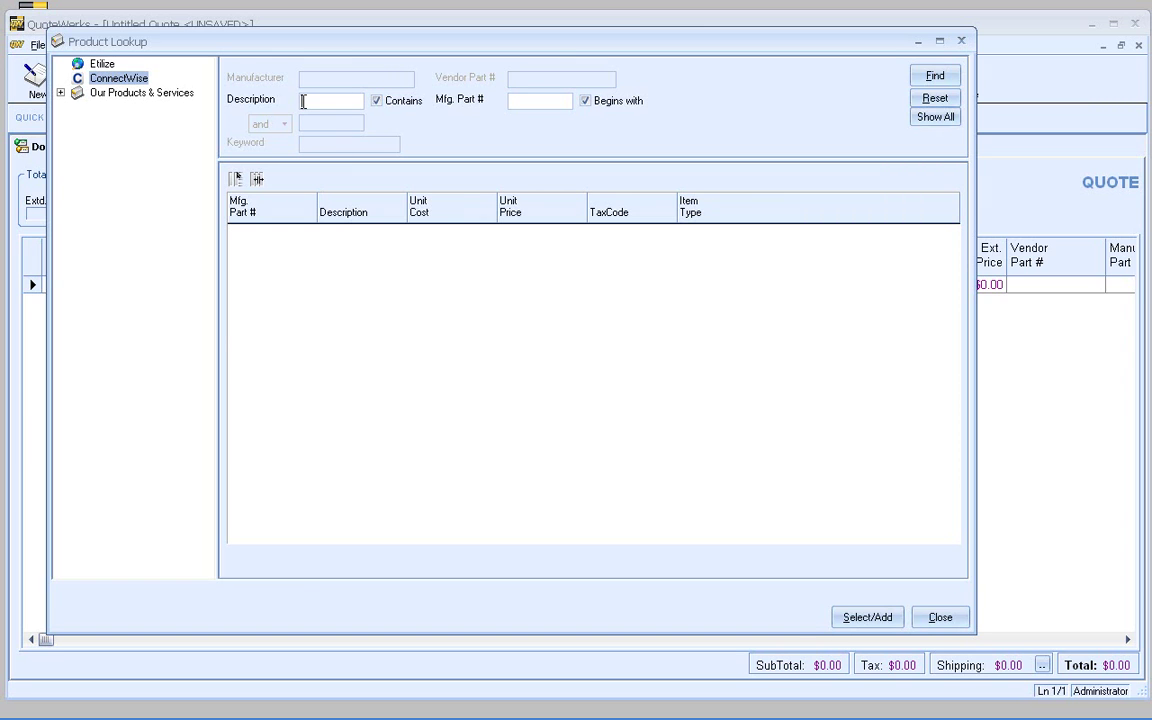
Step: Show all 255 ConnectWise products in Product Lookup and scroll through the results
click(936, 117)
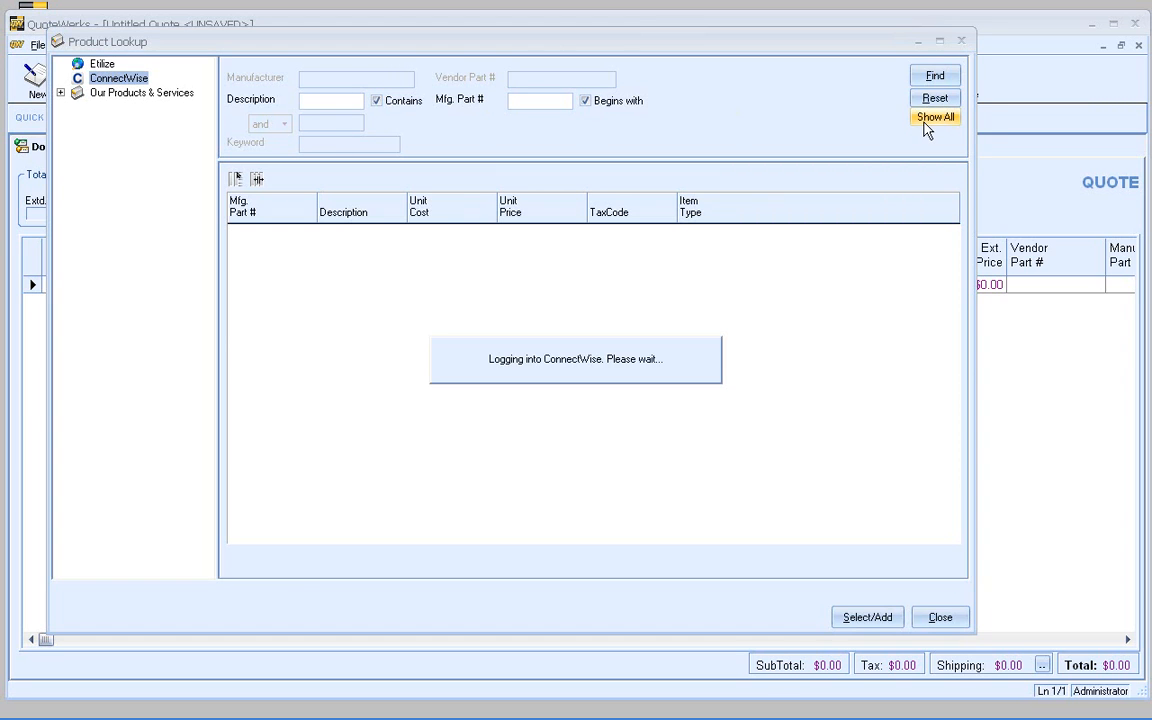
click(937, 117)
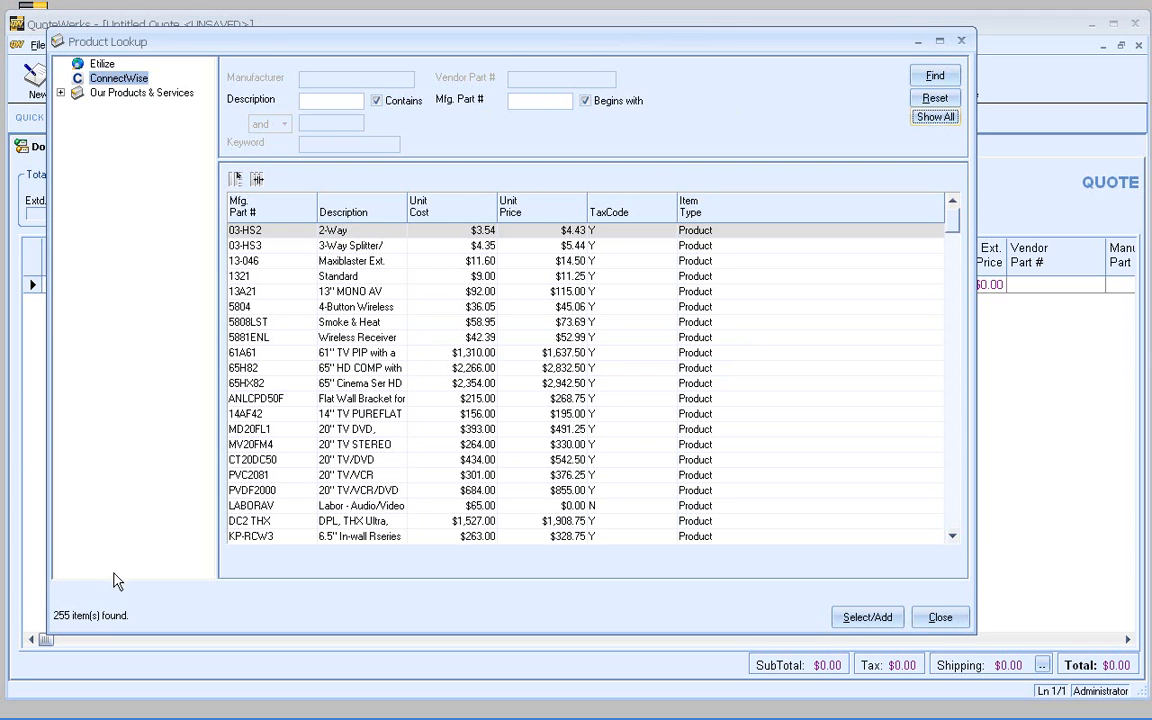
mouse_move(419, 330)
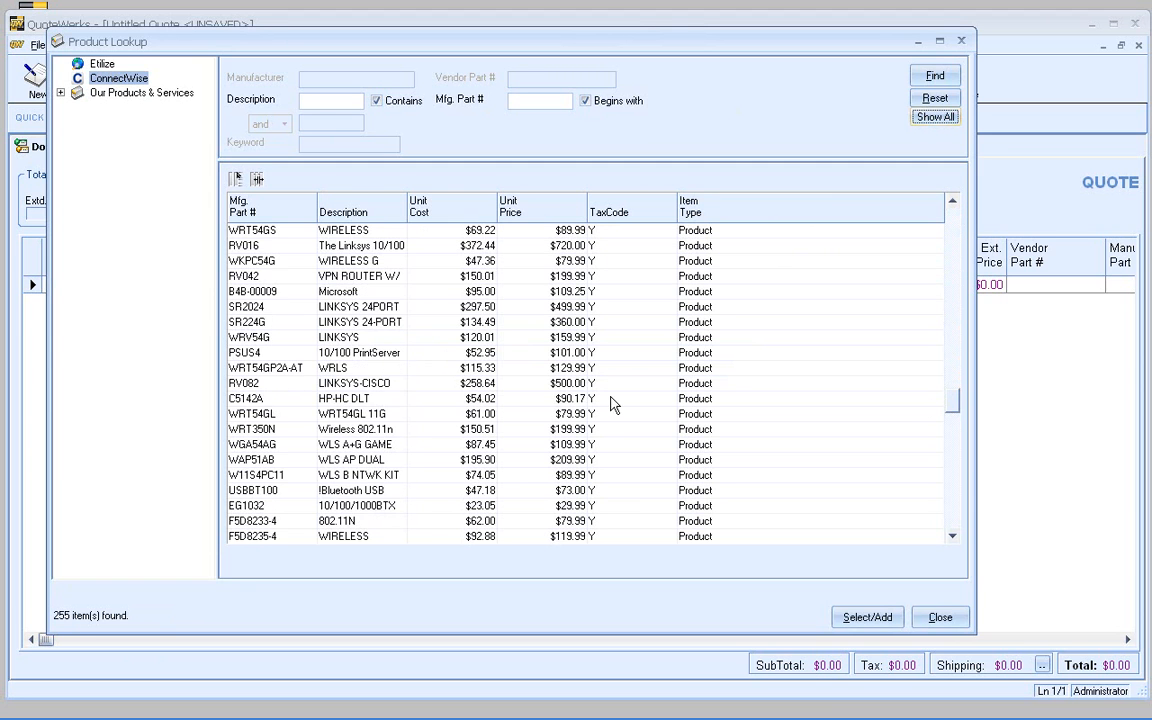
scroll(down, 3)
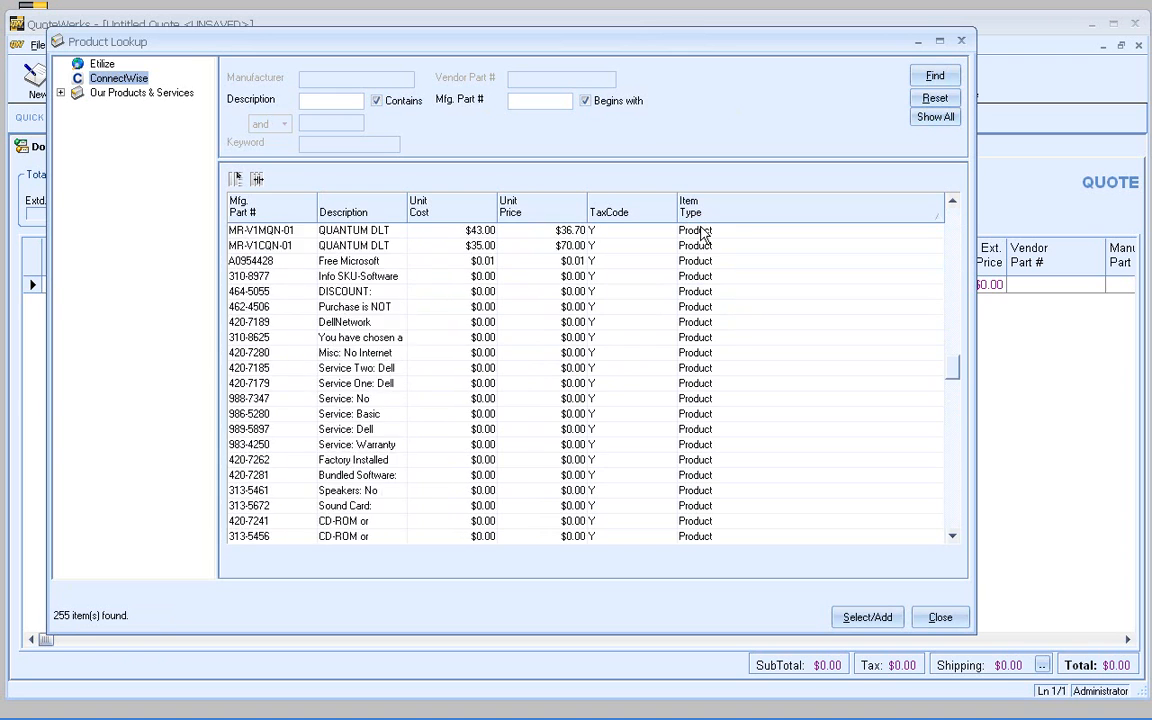
scroll(down, 3)
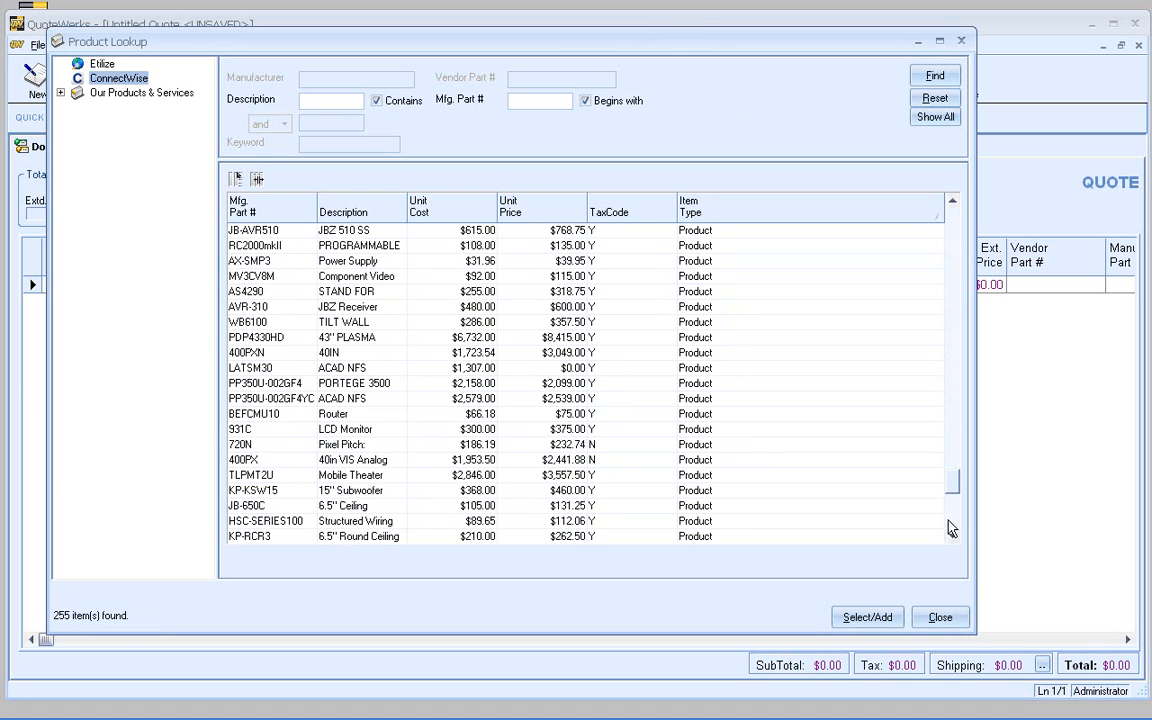
scroll(down, 3)
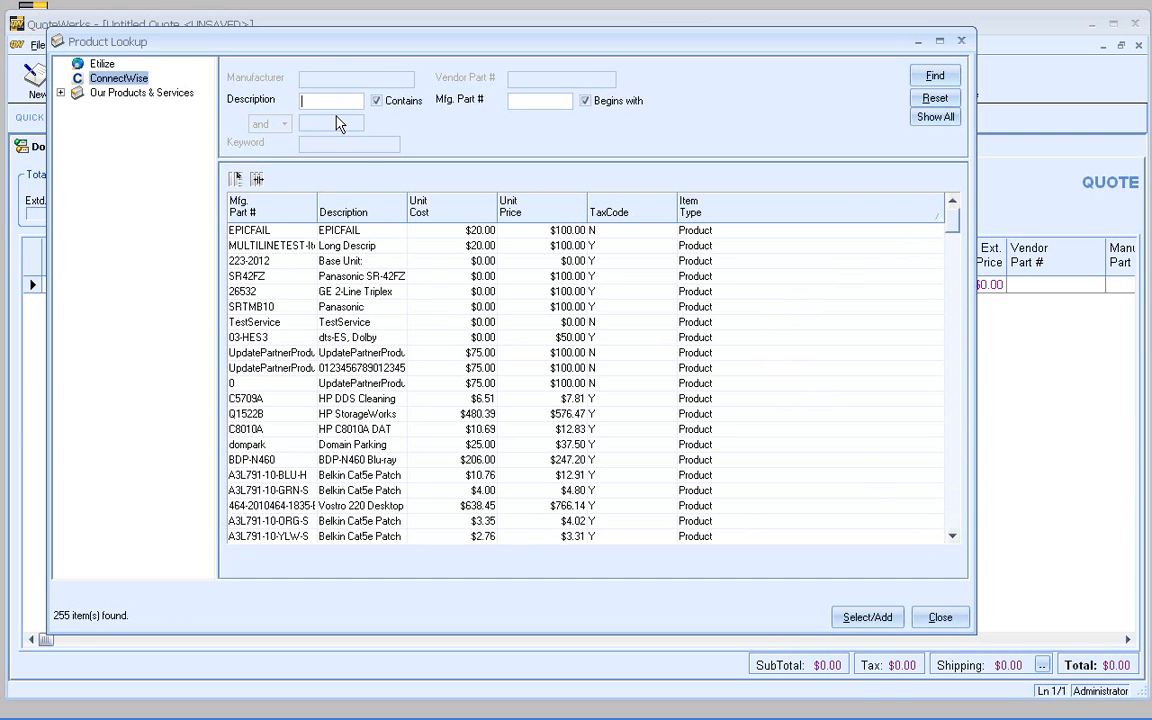
Step: Find ConnectWise products whose description contains 'router' (12 items) and select WRT55AG
text(rou)
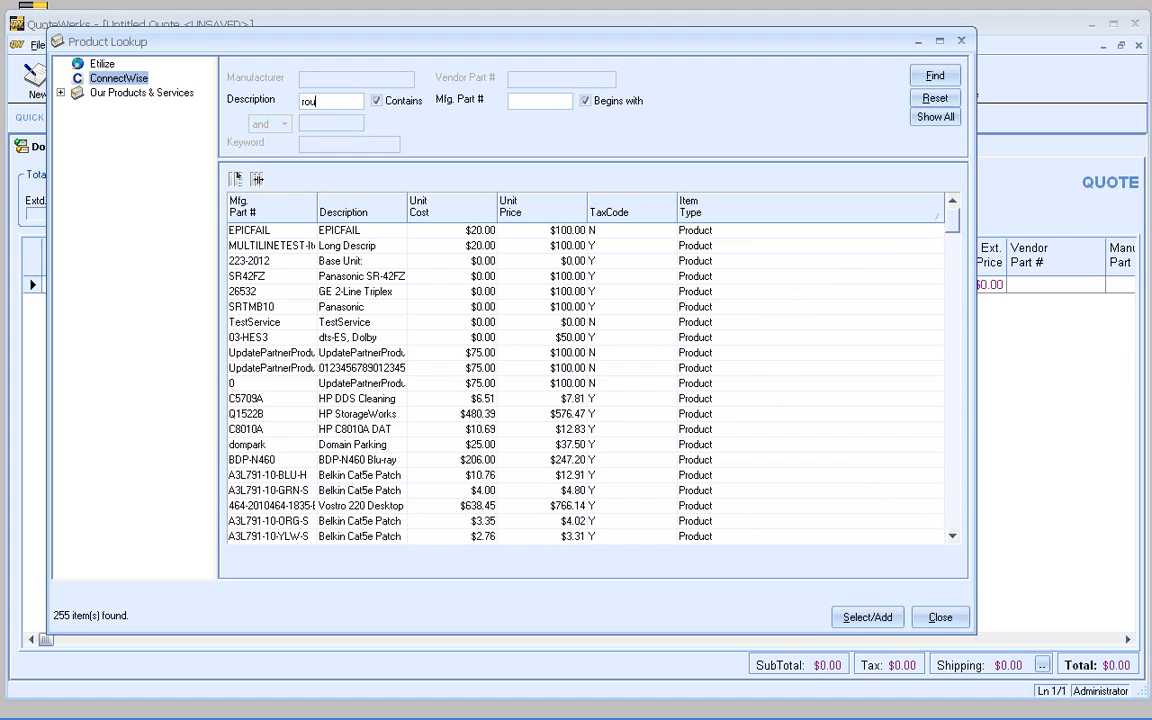
click(934, 76)
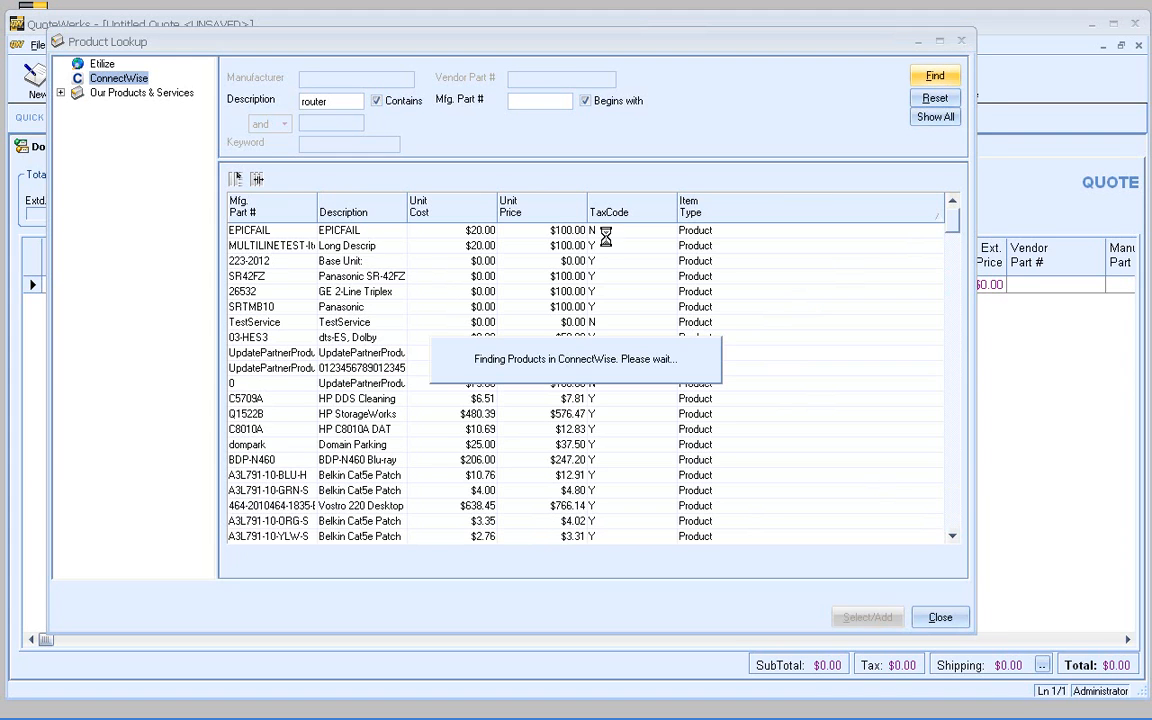
click(934, 76)
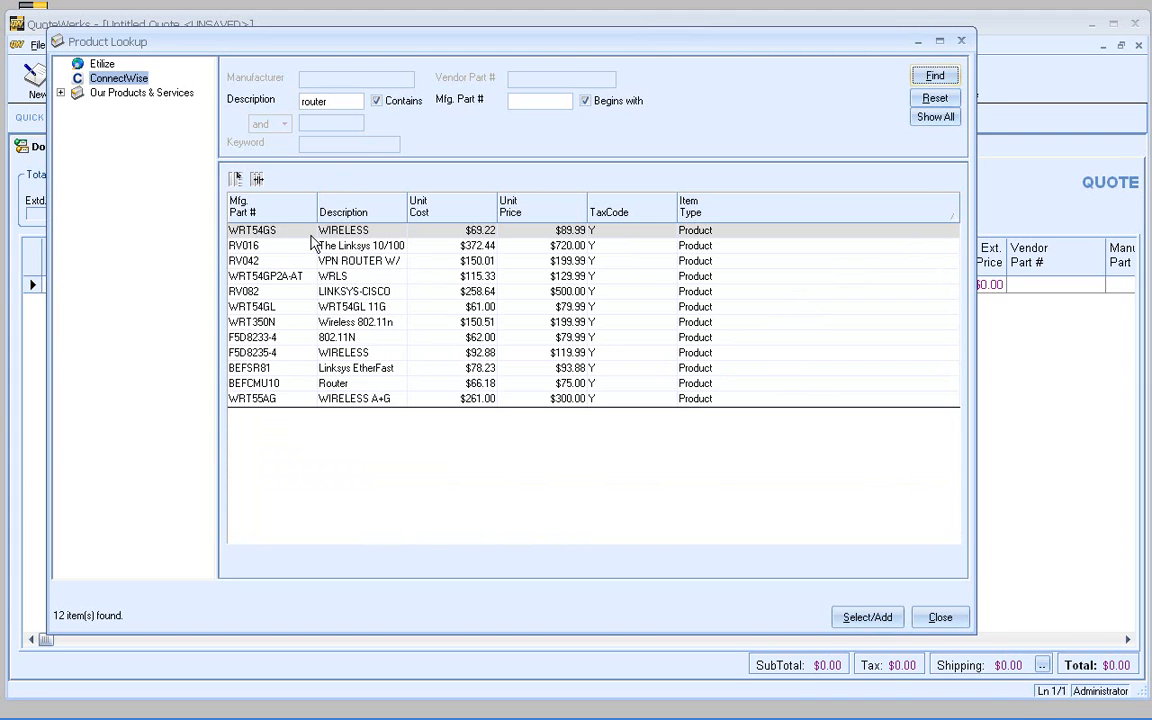
mouse_move(252, 464)
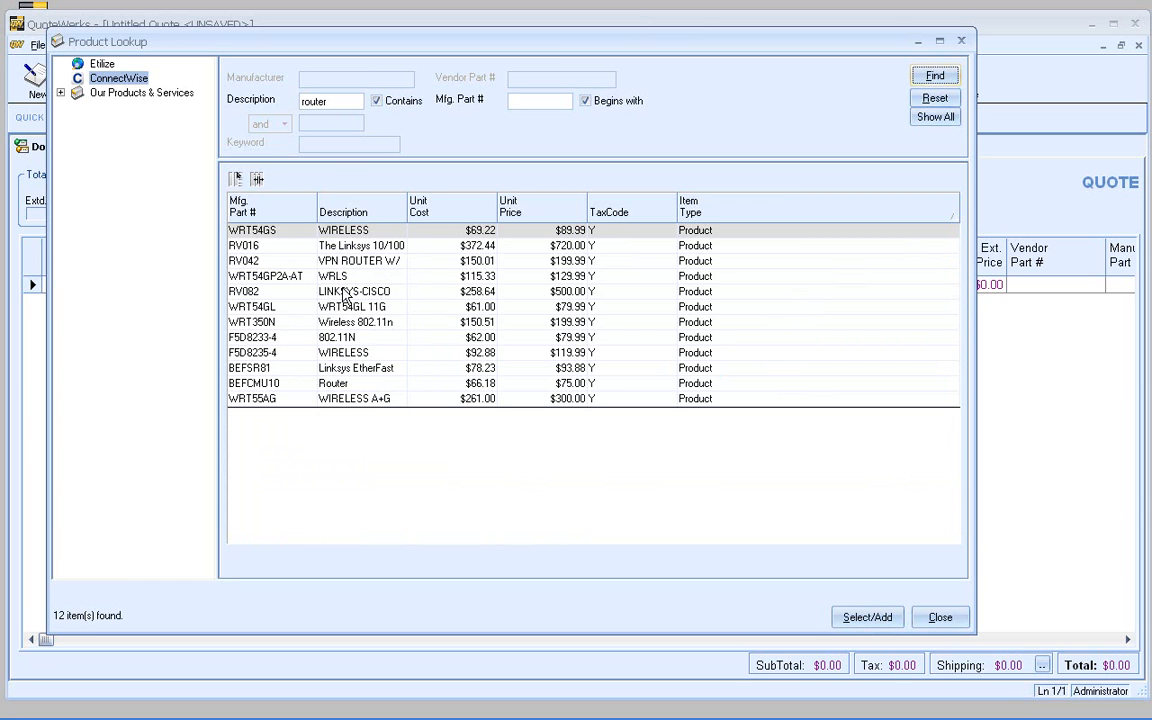
mouse_move(335, 276)
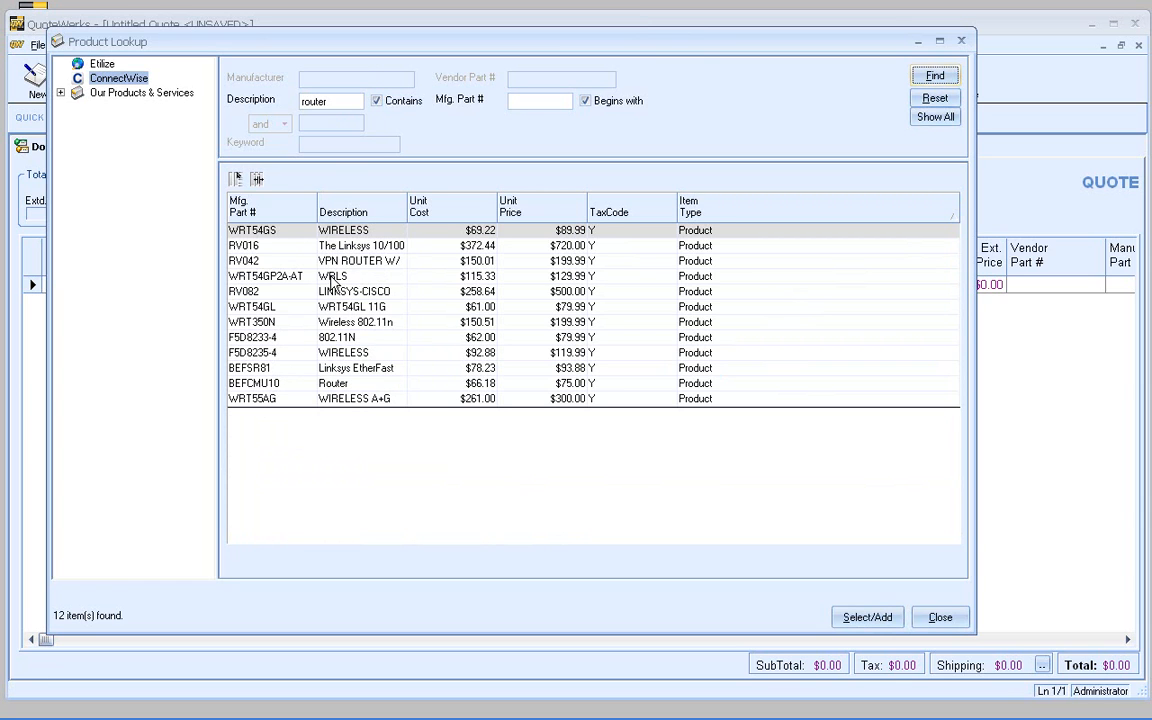
mouse_move(352, 296)
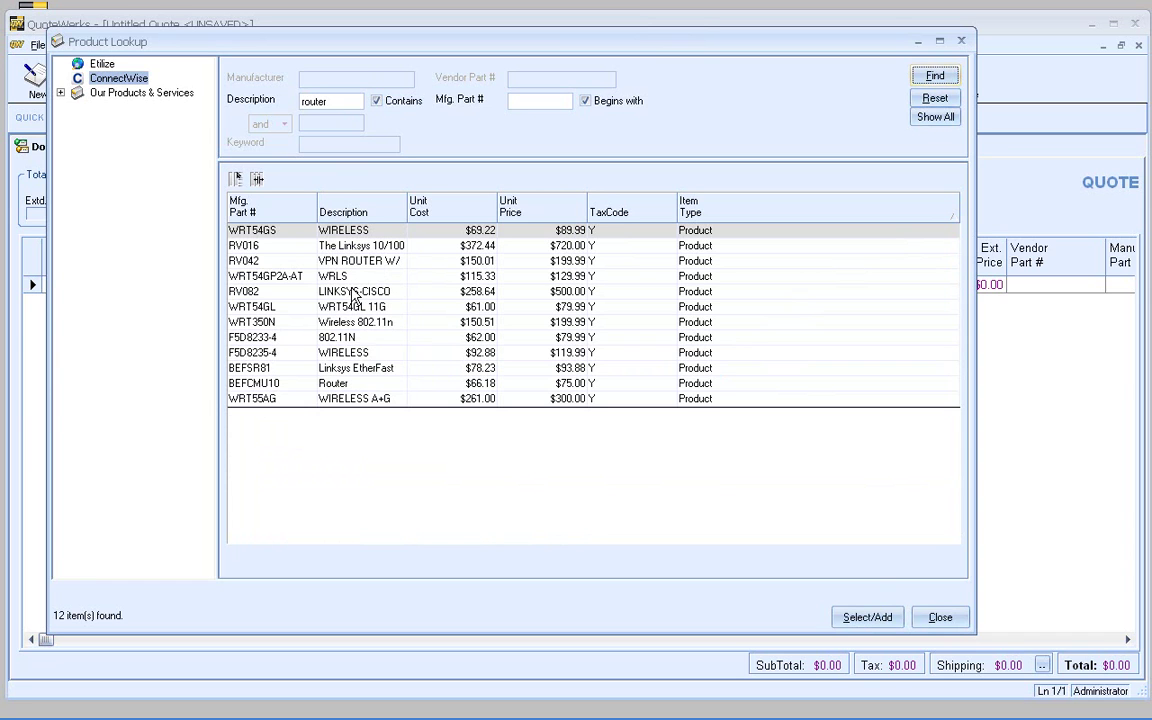
mouse_move(362, 280)
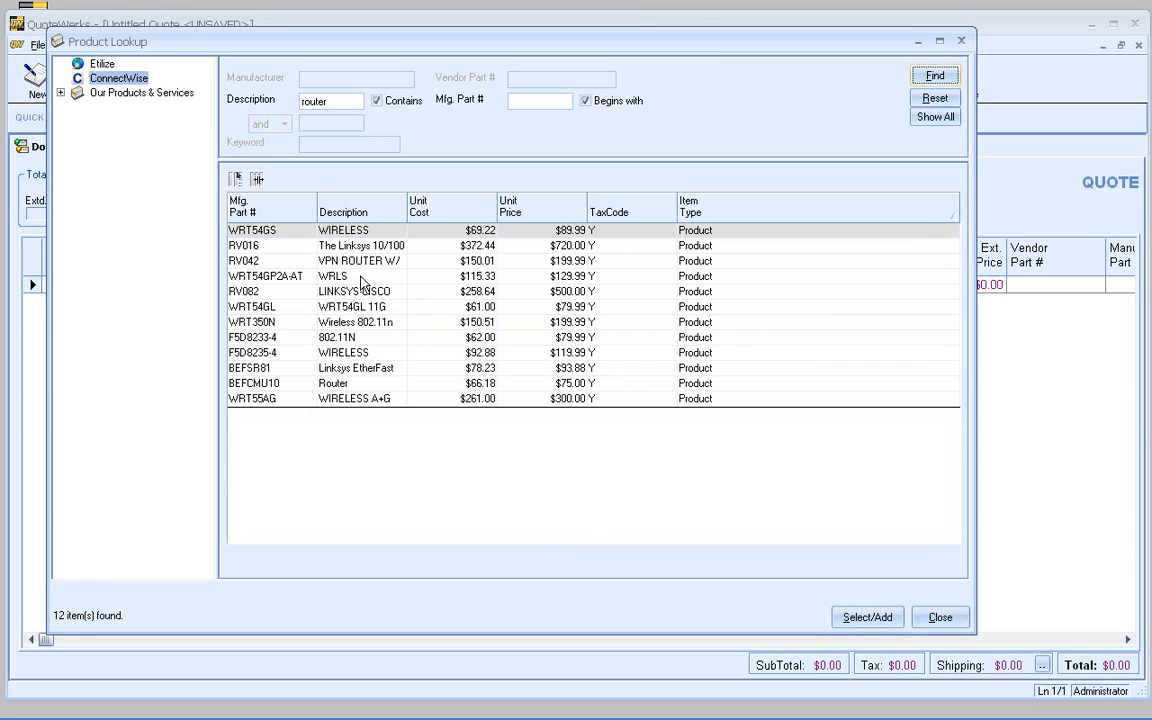
click(348, 399)
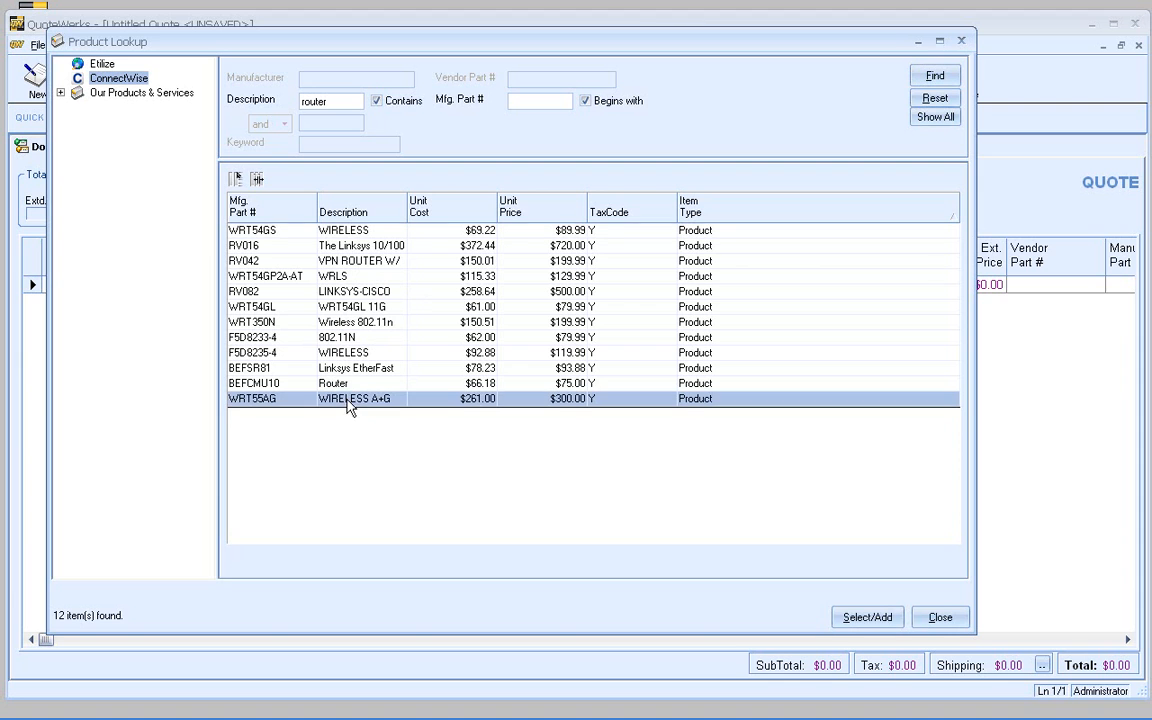
Step: Add the WRT55AG wireless A+G router at $261 cost to the quote
double_click(350, 399)
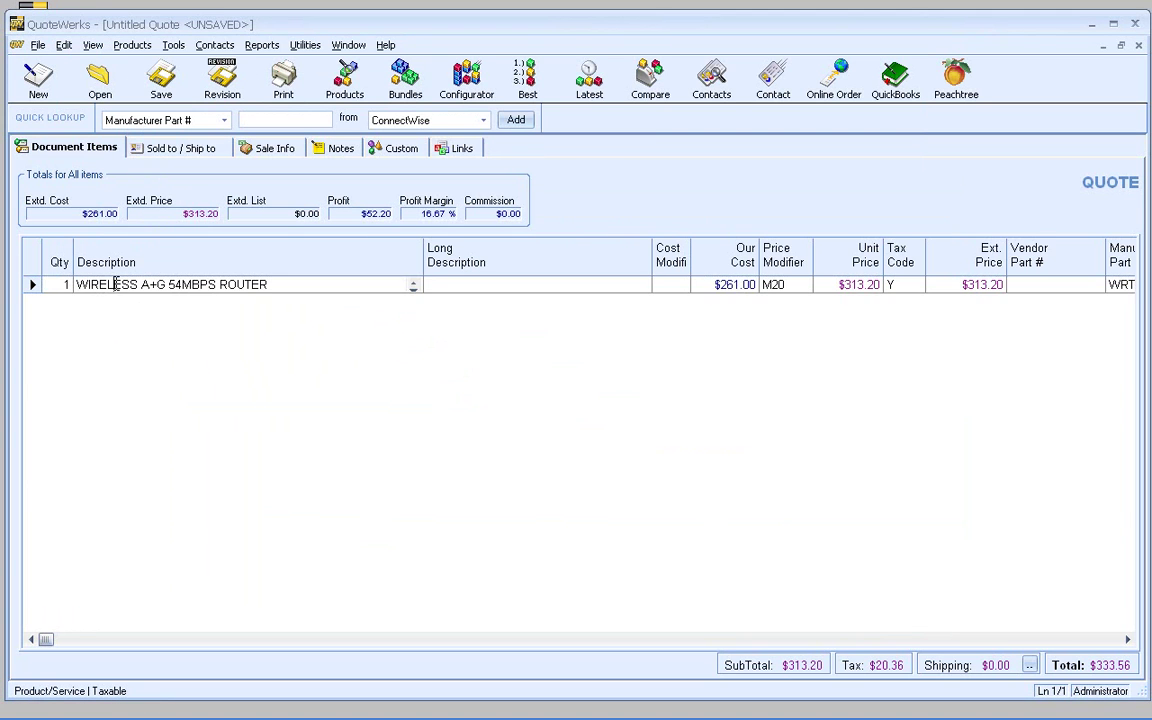
mouse_move(232, 338)
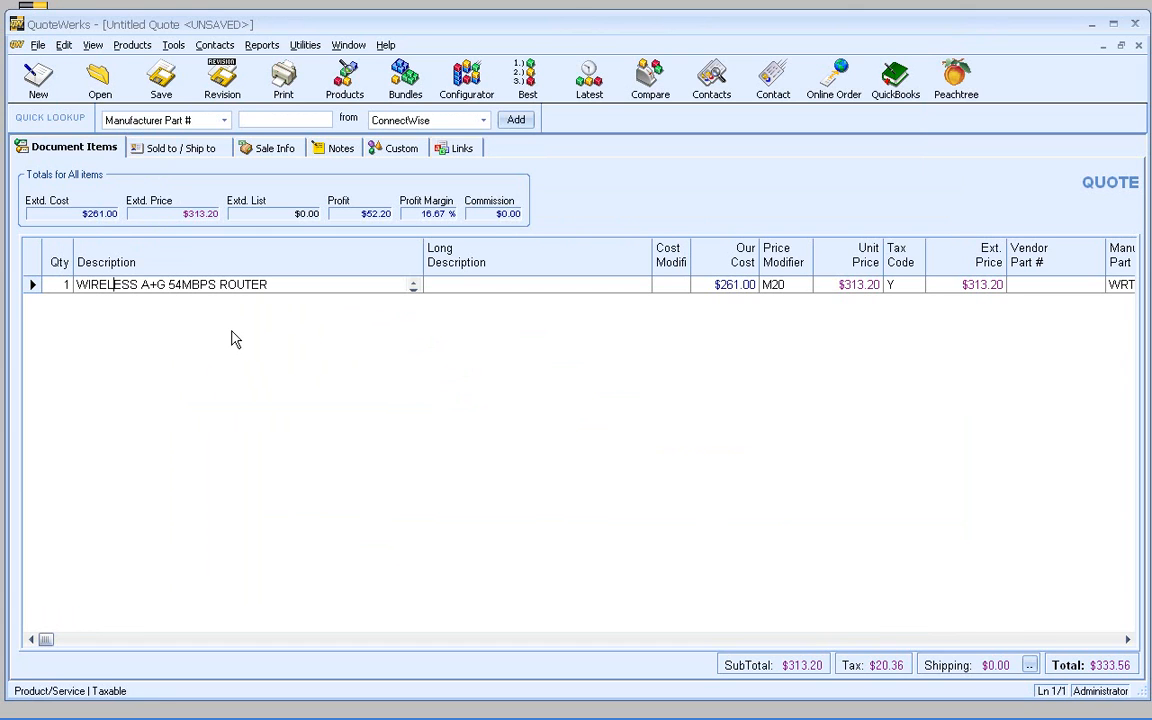
mouse_move(210, 80)
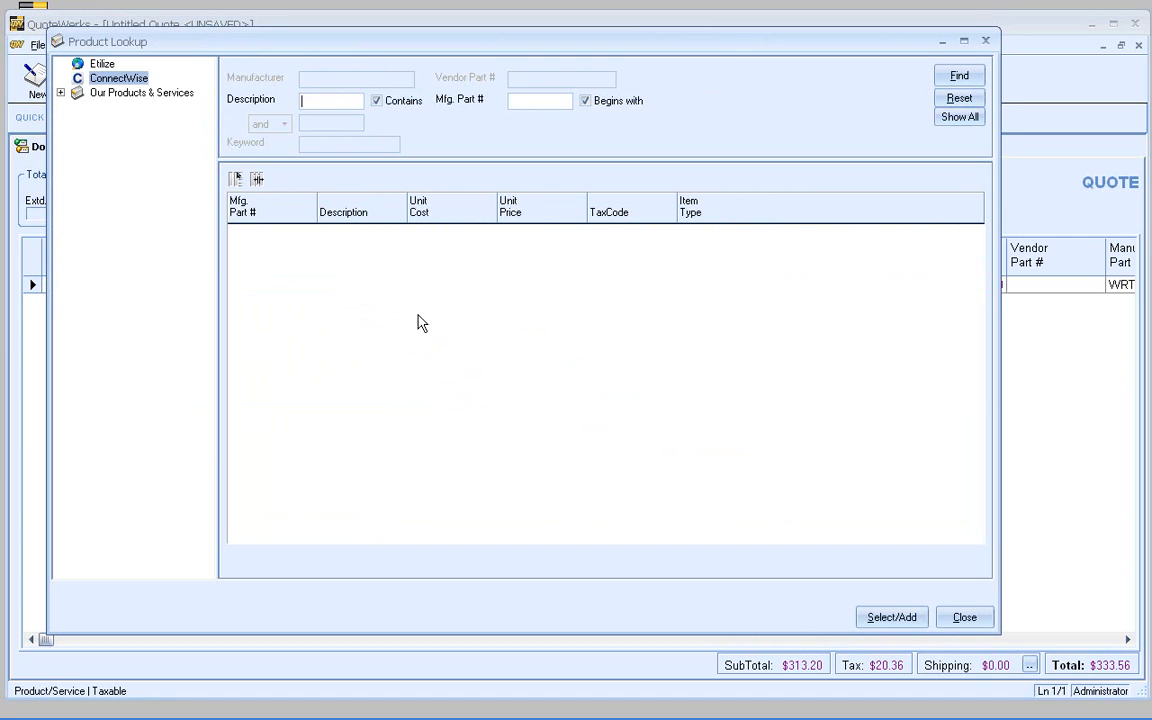
mouse_move(615, 338)
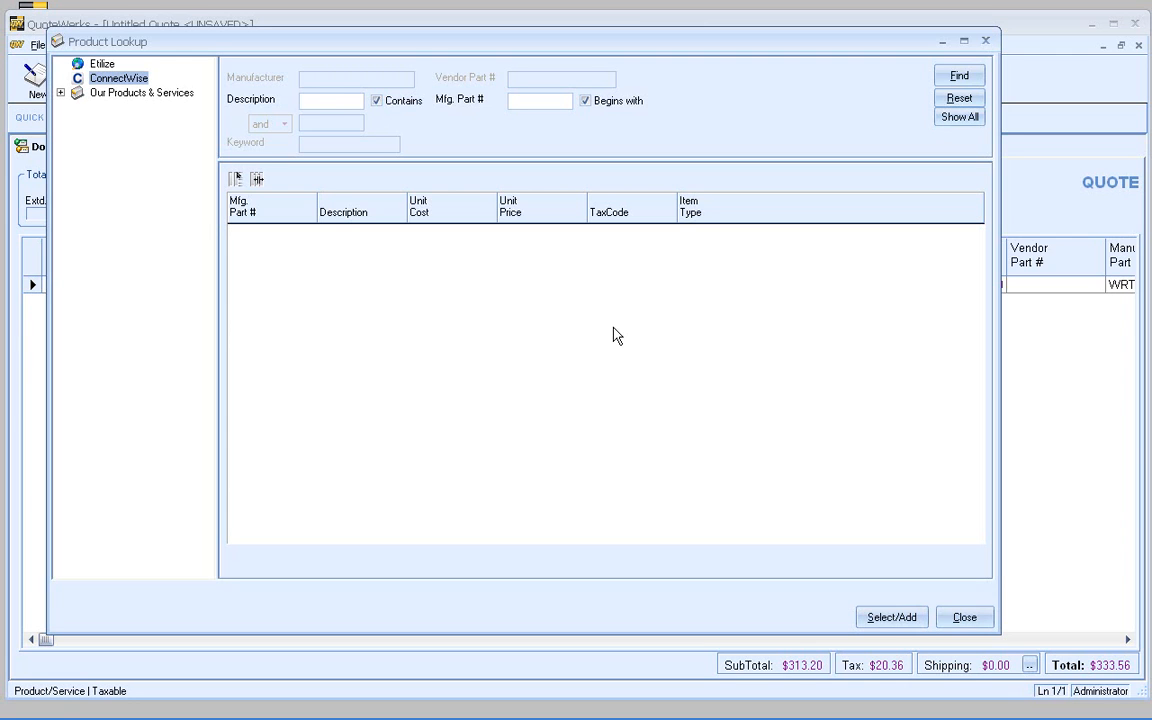
mouse_move(621, 403)
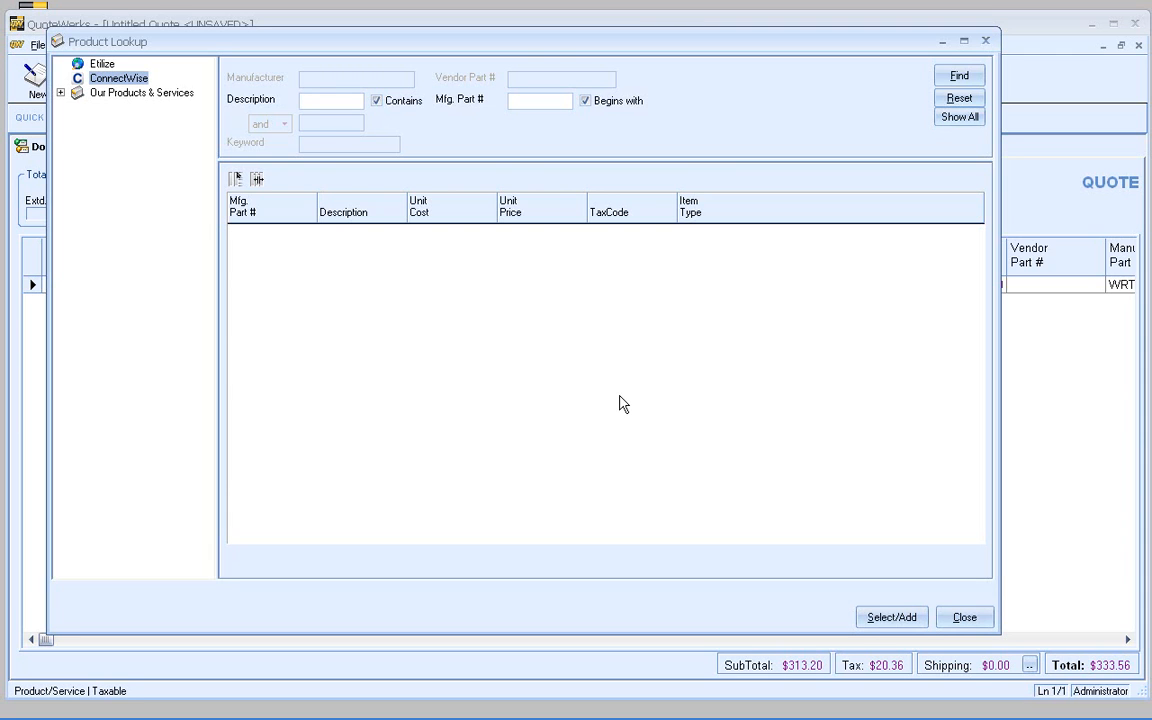
Step: Reopen Product Lookup with ConnectWise selected and focus the empty Description field
click(332, 100)
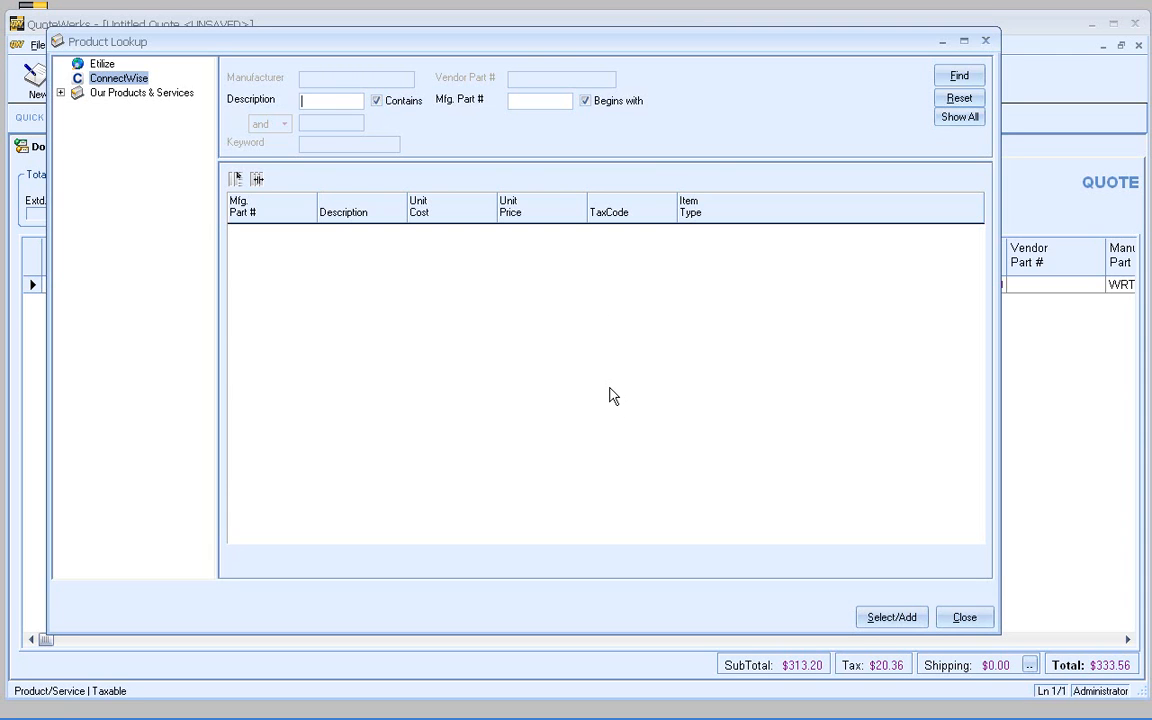